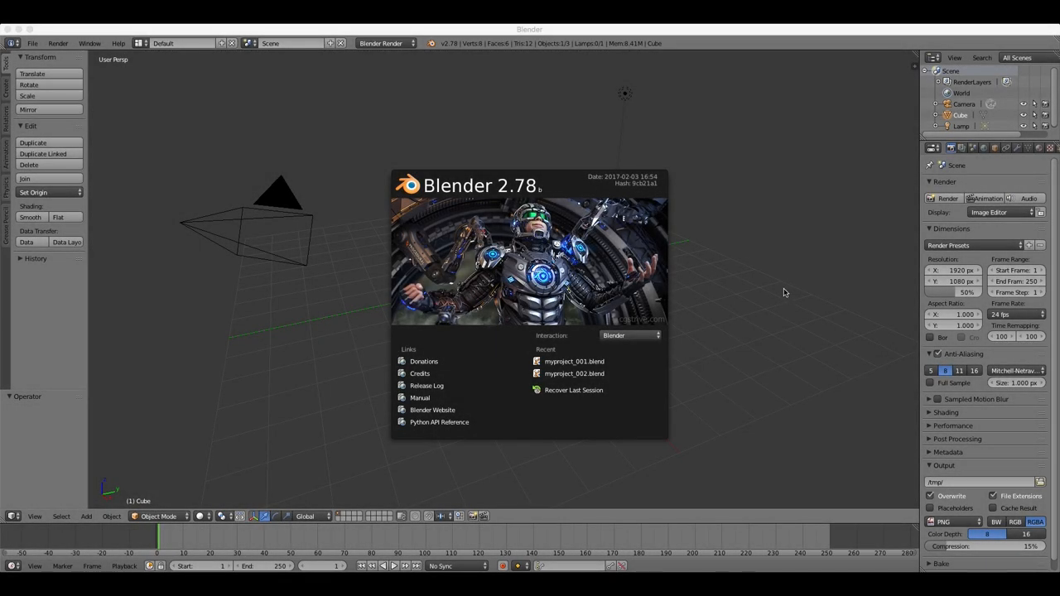
mouse_move(364, 150)
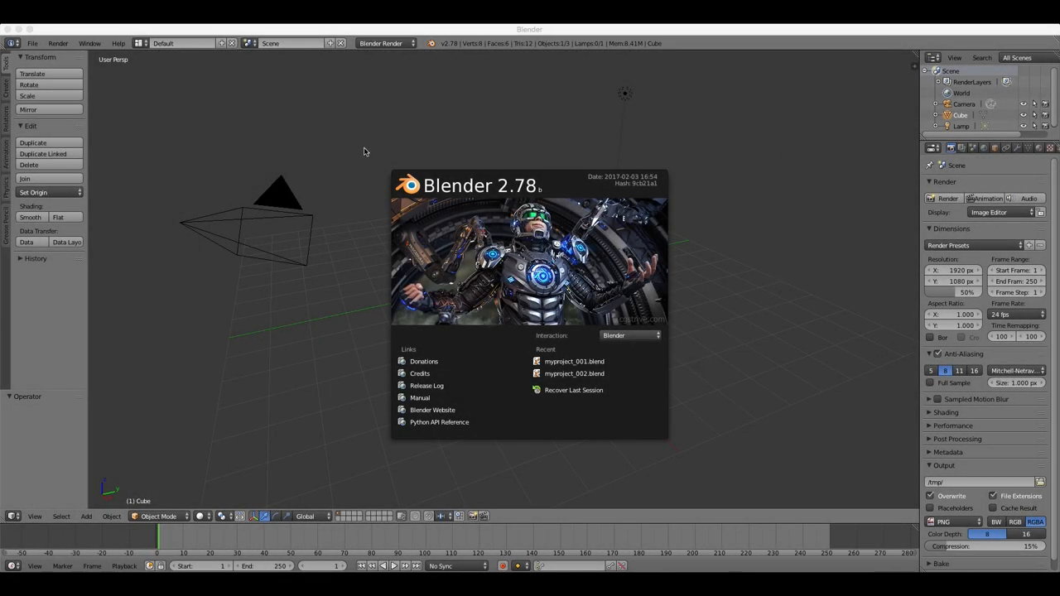
mouse_move(370, 162)
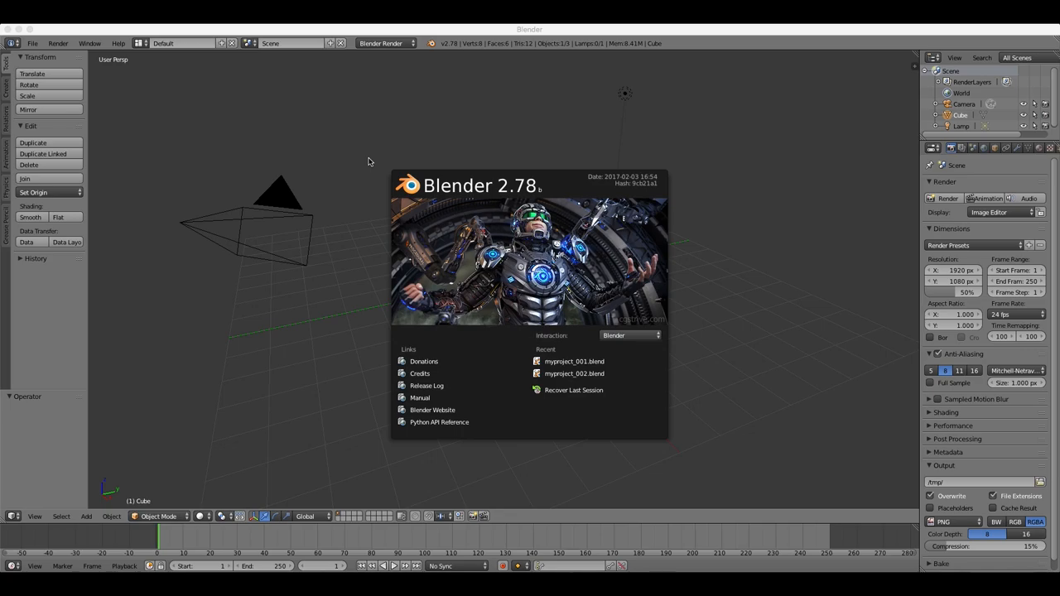
mouse_move(566, 159)
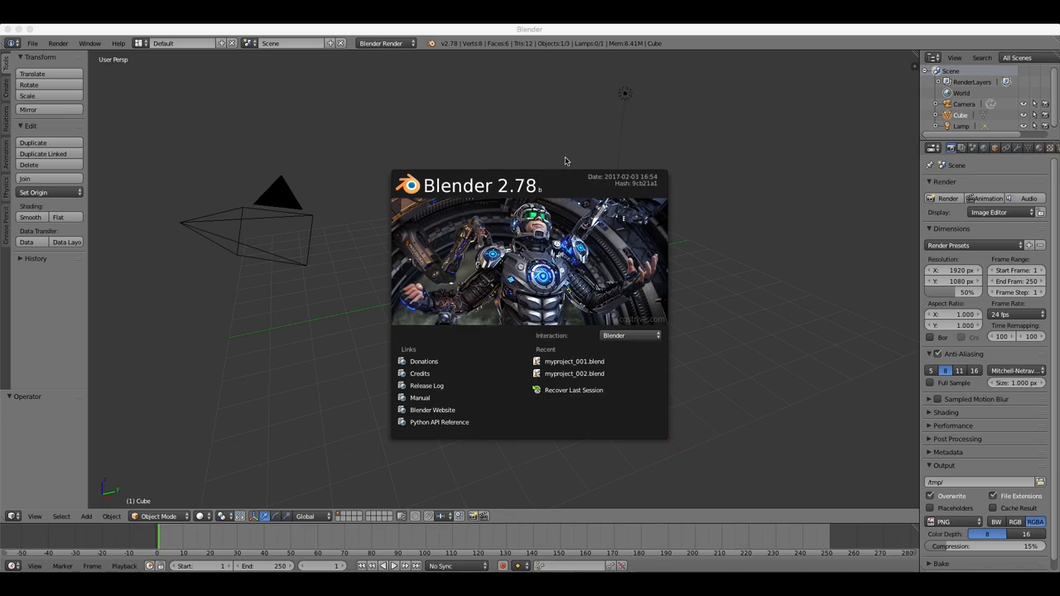
mouse_move(719, 199)
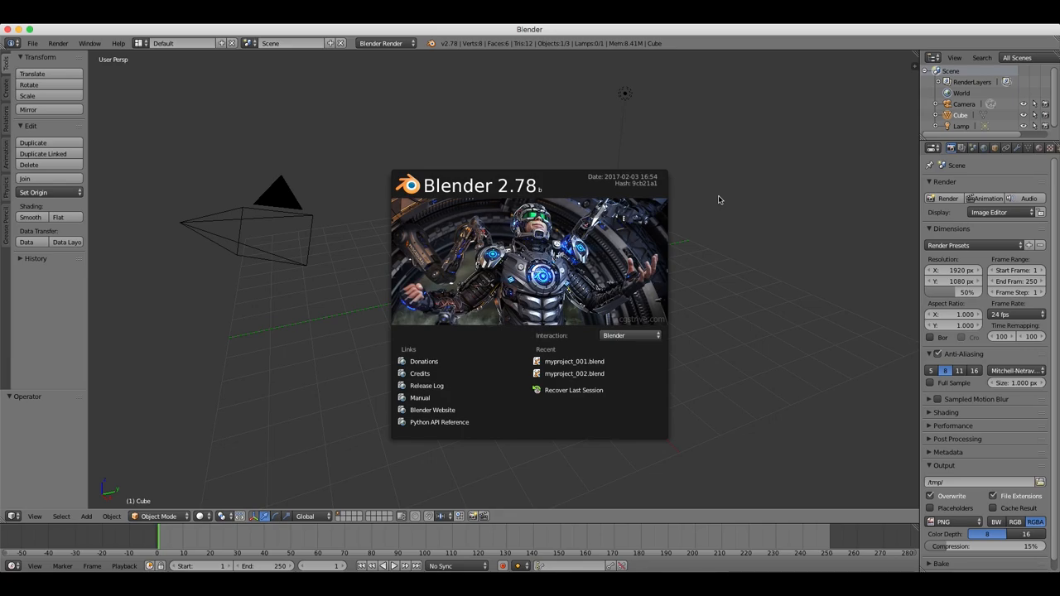
Step: Dismiss the startup splash to reveal the default scene with cube, lamp and camera
left_click(719, 199)
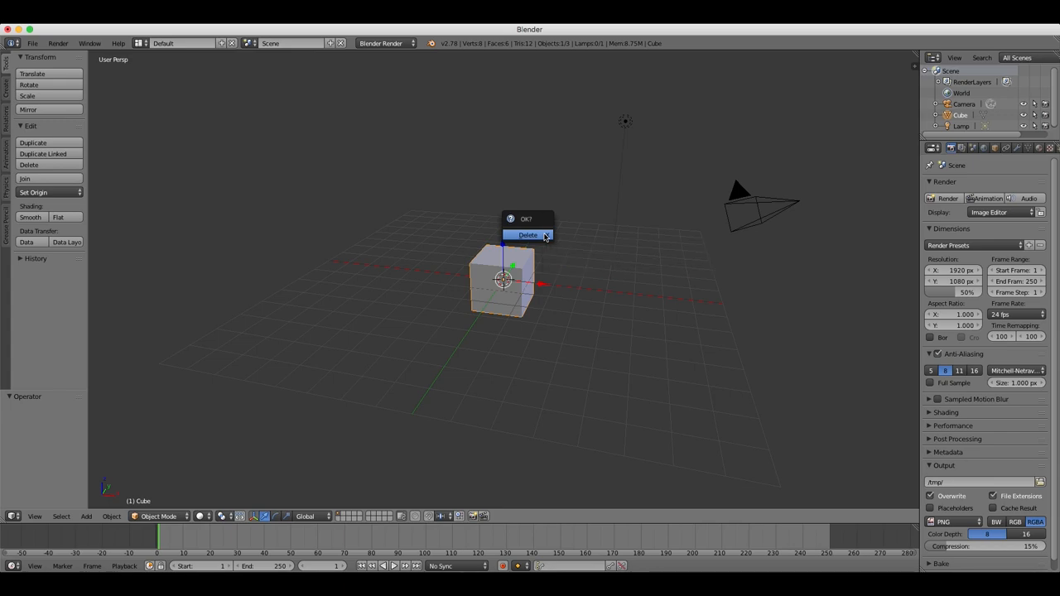
Step: Confirm deleting the default cube, leaving only the lamp and camera
left_click(527, 236)
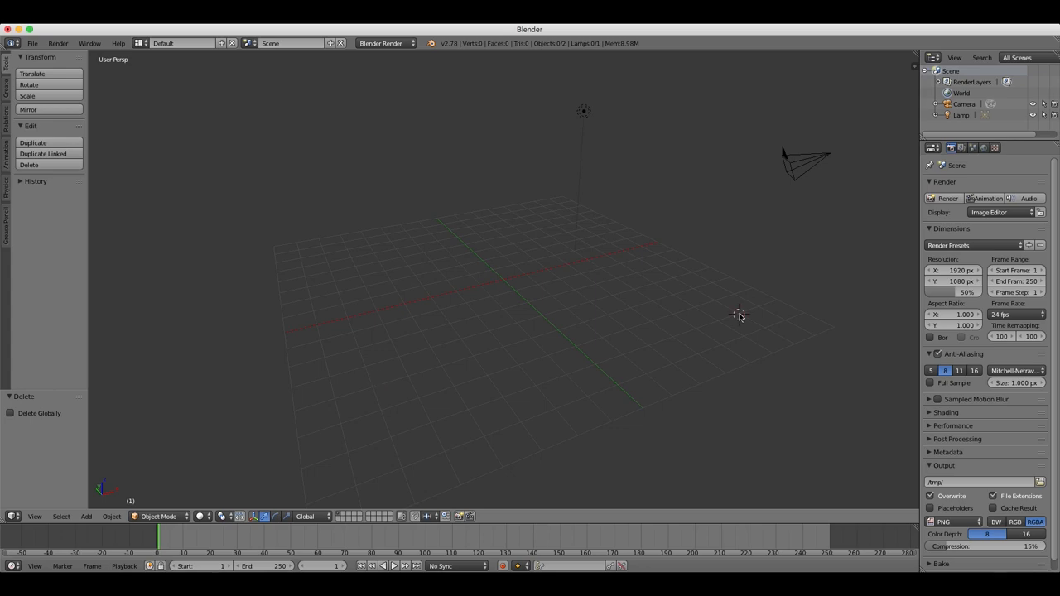
Step: Place the 3D cursor at the grid centre and switch to front orthographic view
left_click(503, 280)
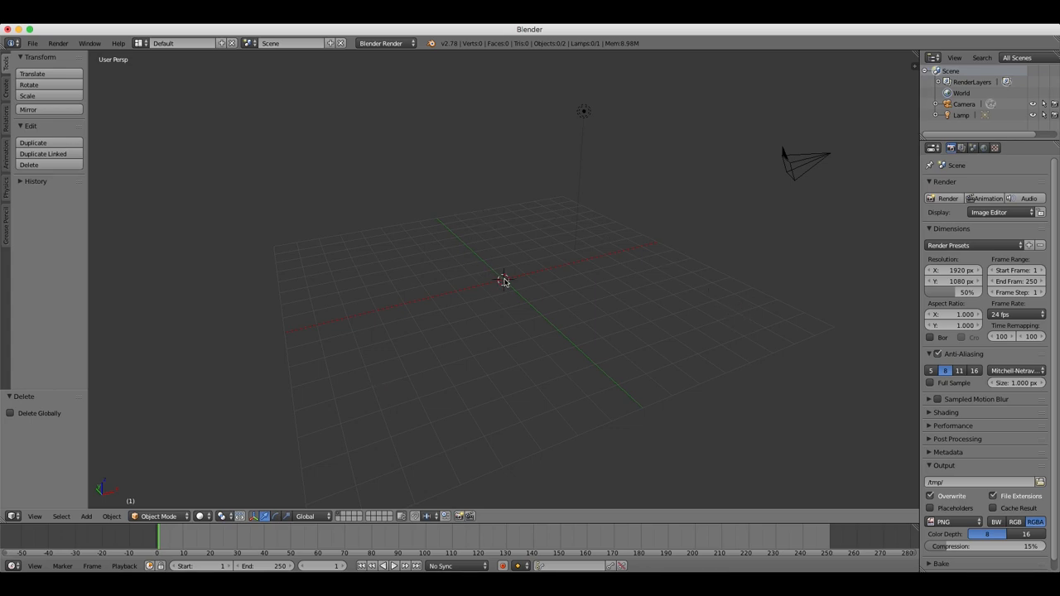
mouse_move(367, 175)
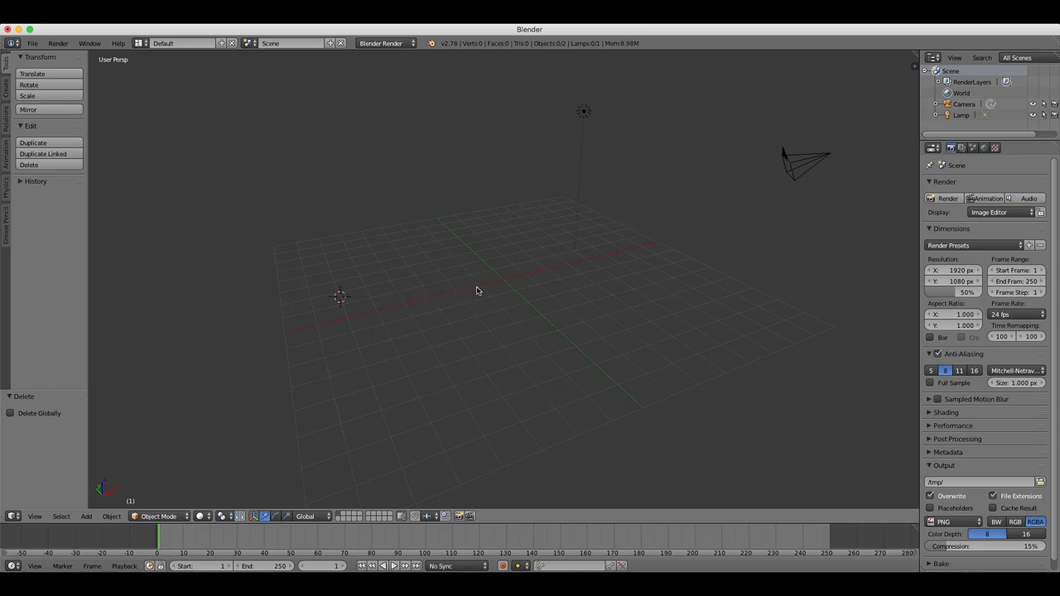
left_click(504, 280)
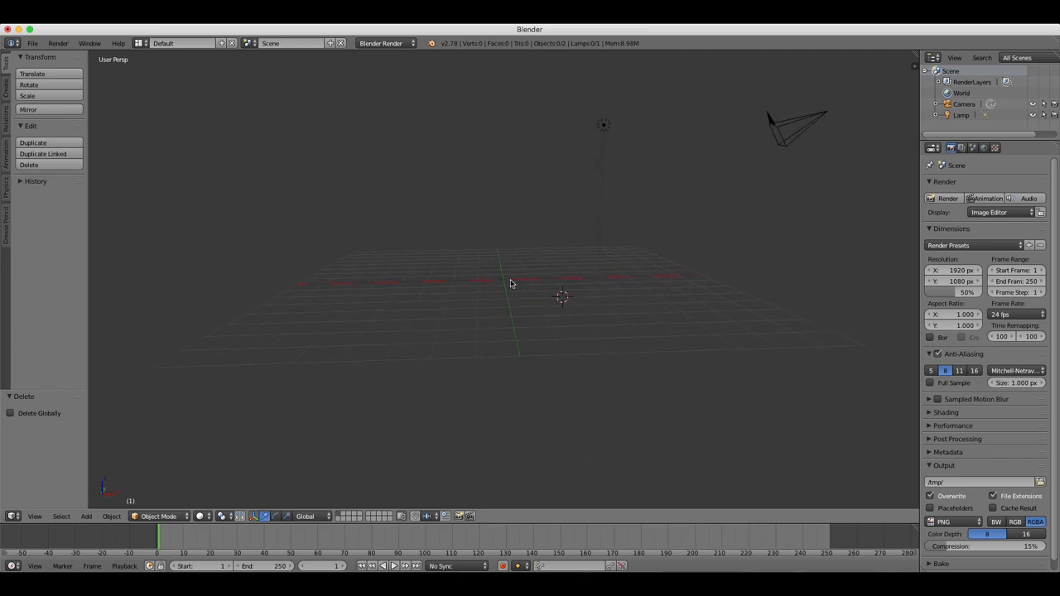
key("KP_1")
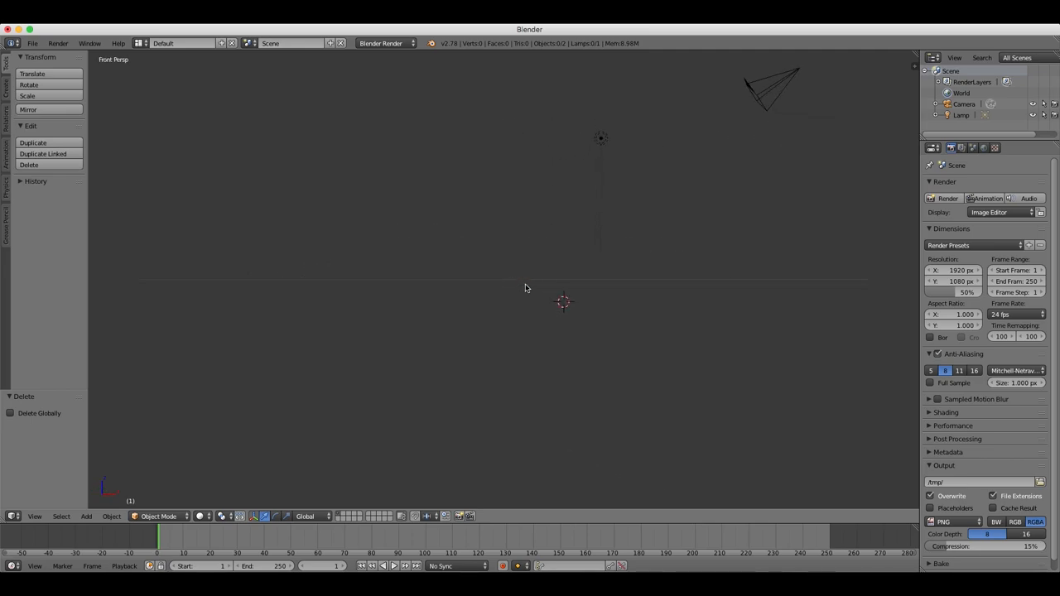
left_click(523, 278)
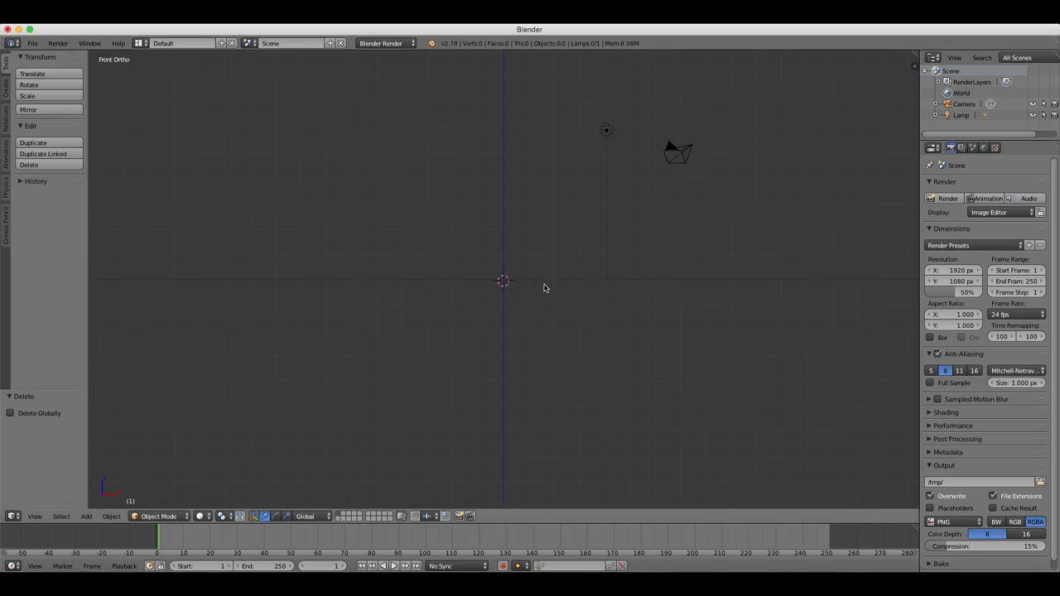
mouse_move(562, 272)
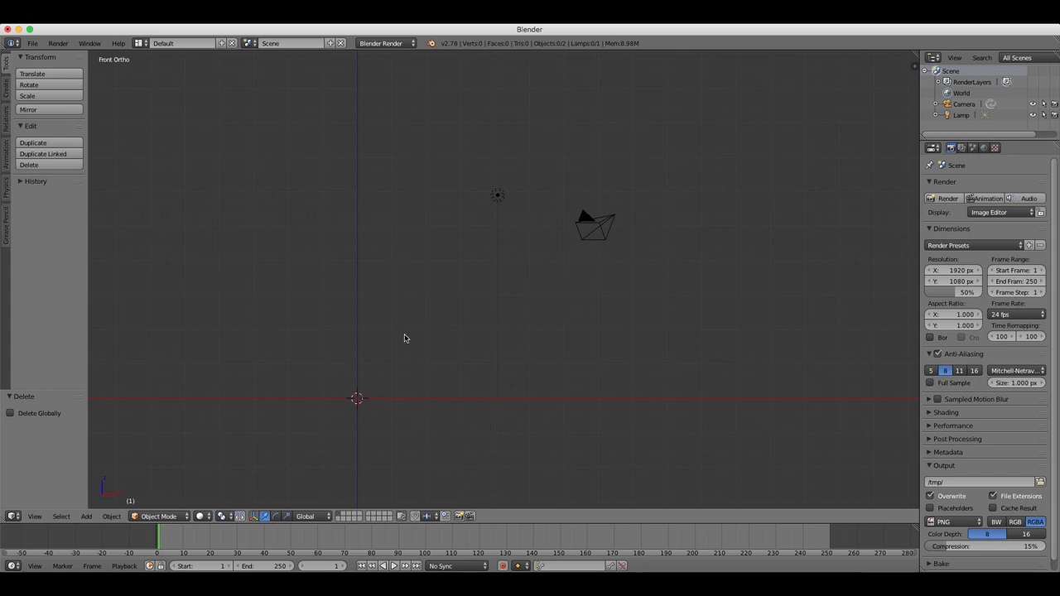
mouse_move(516, 179)
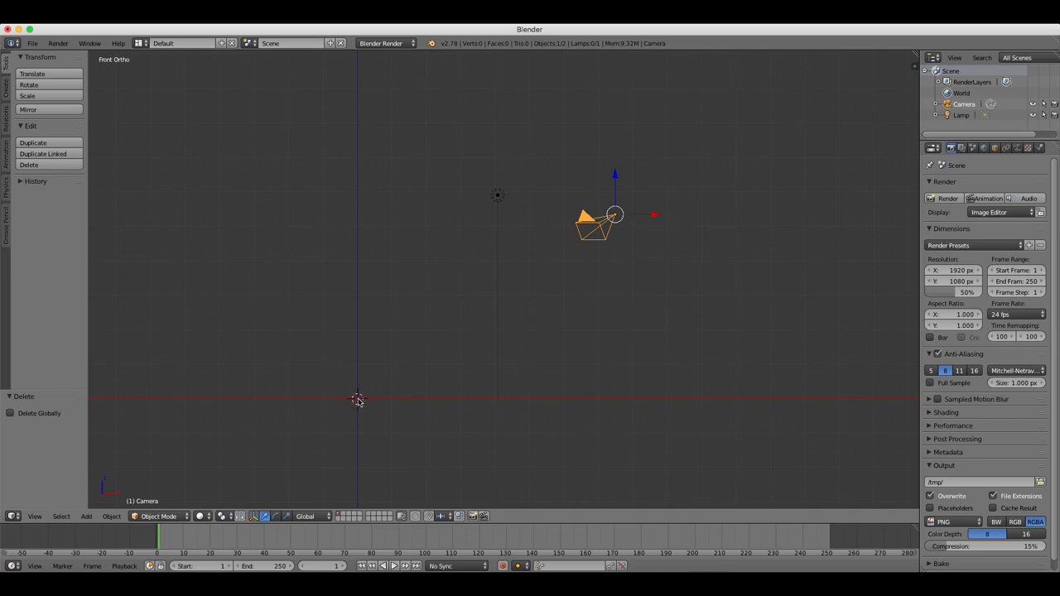
mouse_move(361, 367)
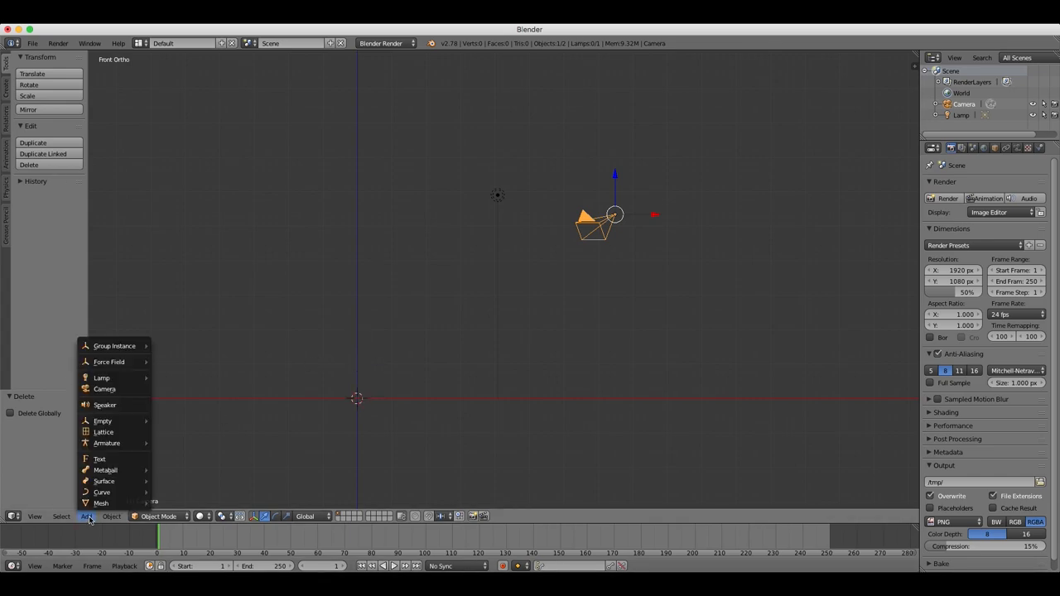
mouse_move(114, 346)
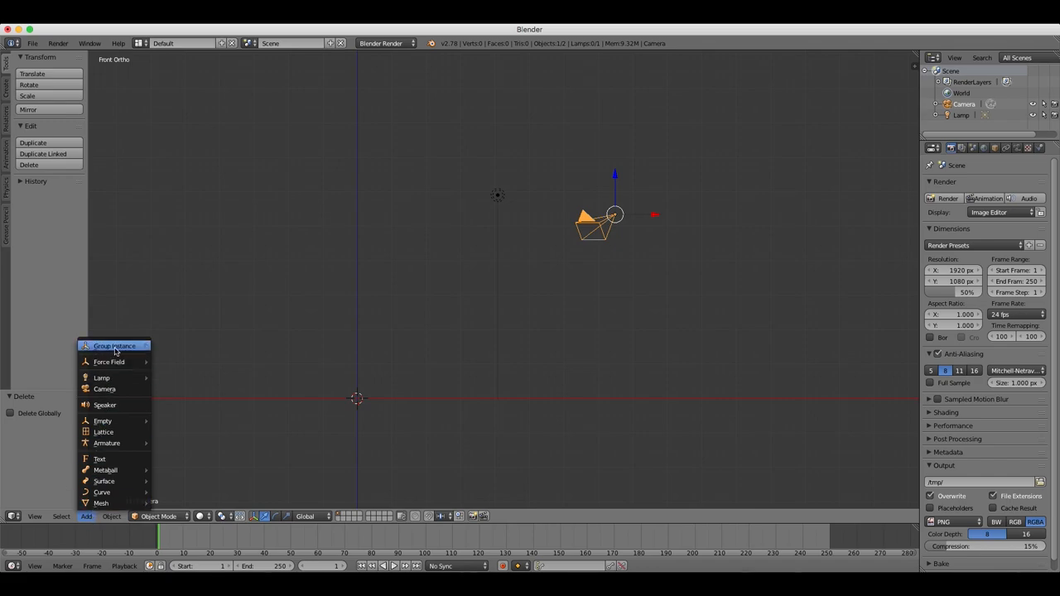
mouse_move(116, 459)
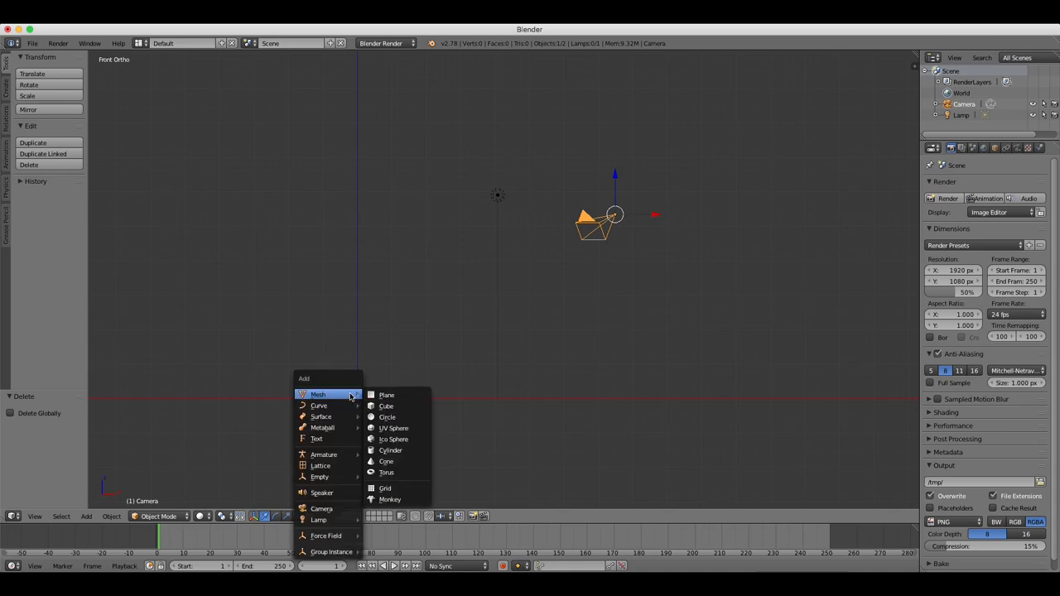
mouse_move(388, 394)
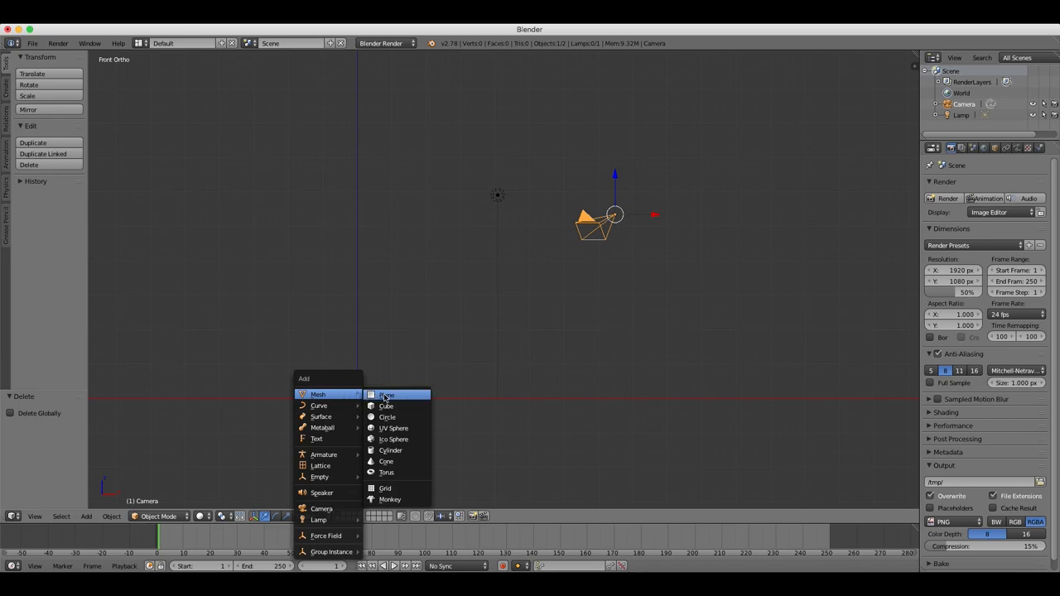
mouse_move(391, 405)
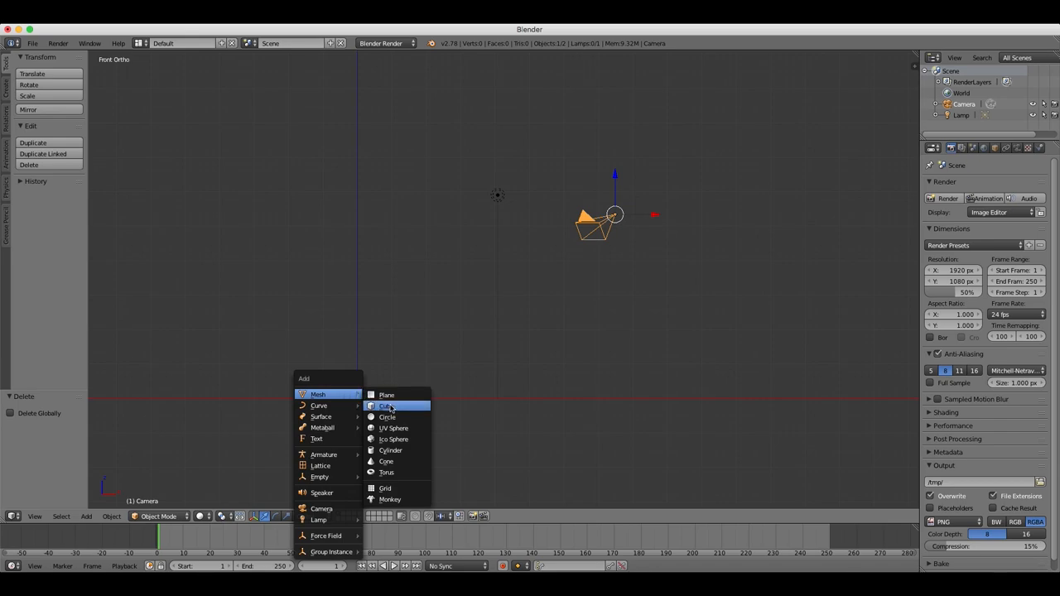
mouse_move(398, 406)
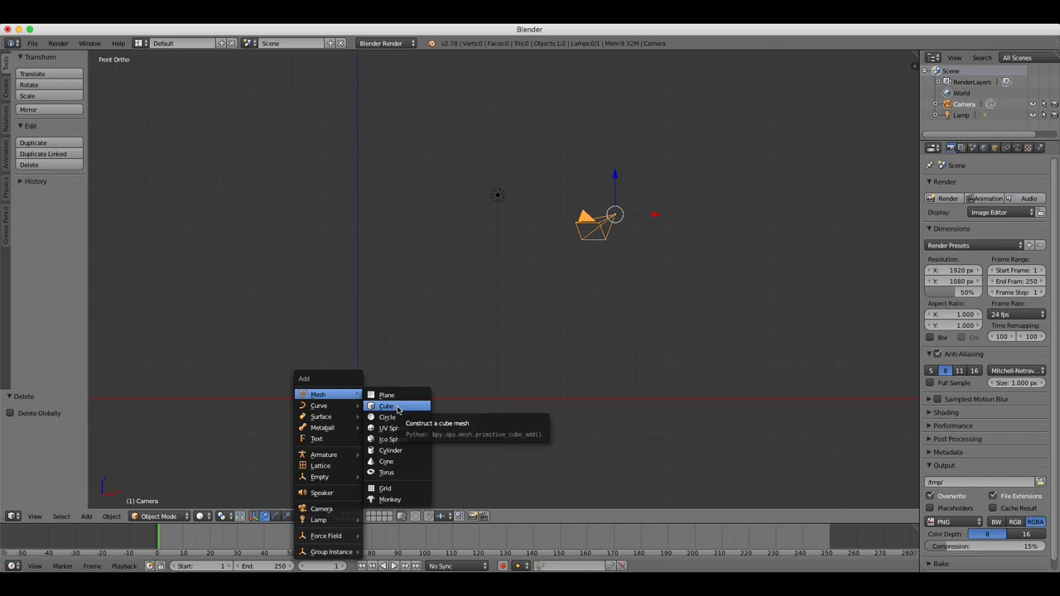
mouse_move(394, 427)
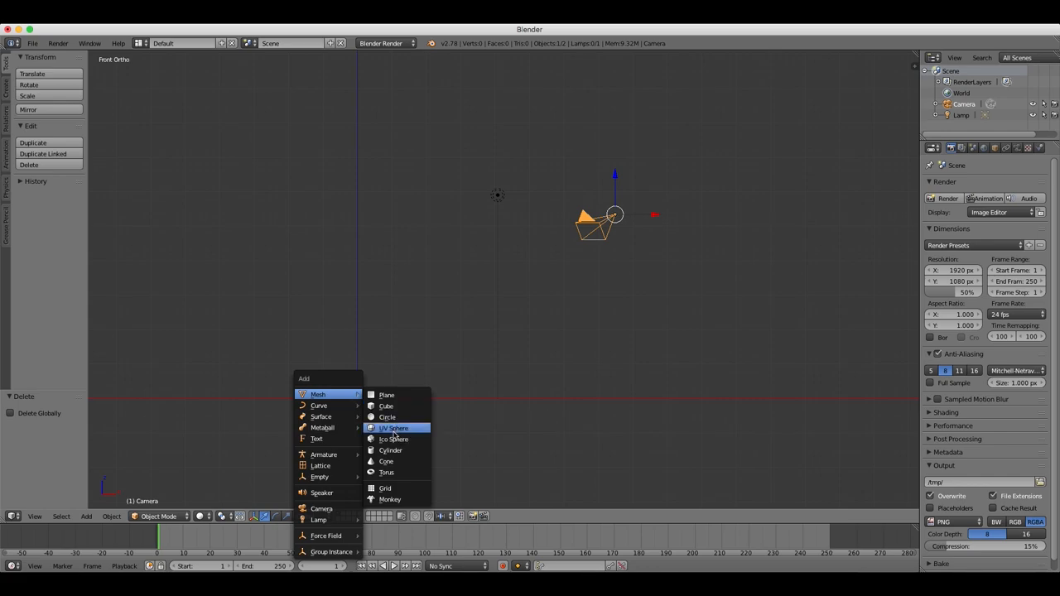
mouse_move(394, 431)
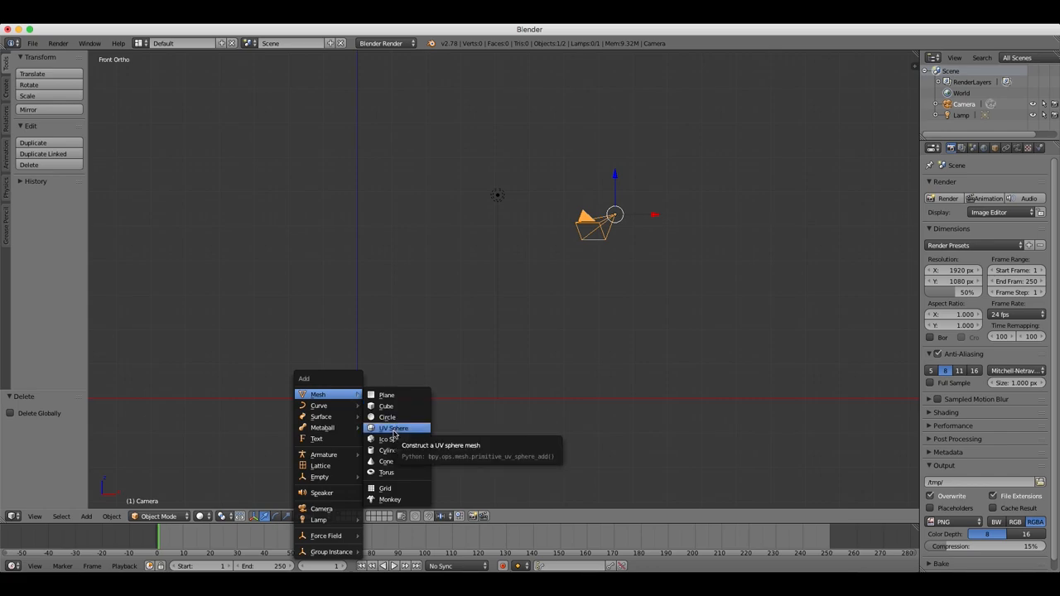
Step: Add a UV sphere at the origin as the snowman's base
left_click(394, 427)
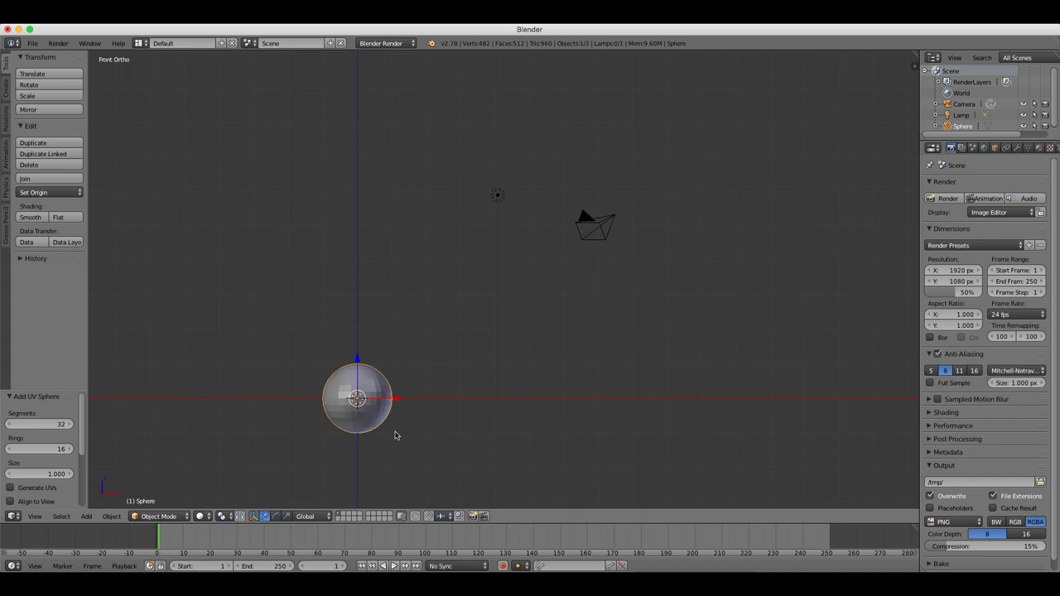
mouse_move(156, 346)
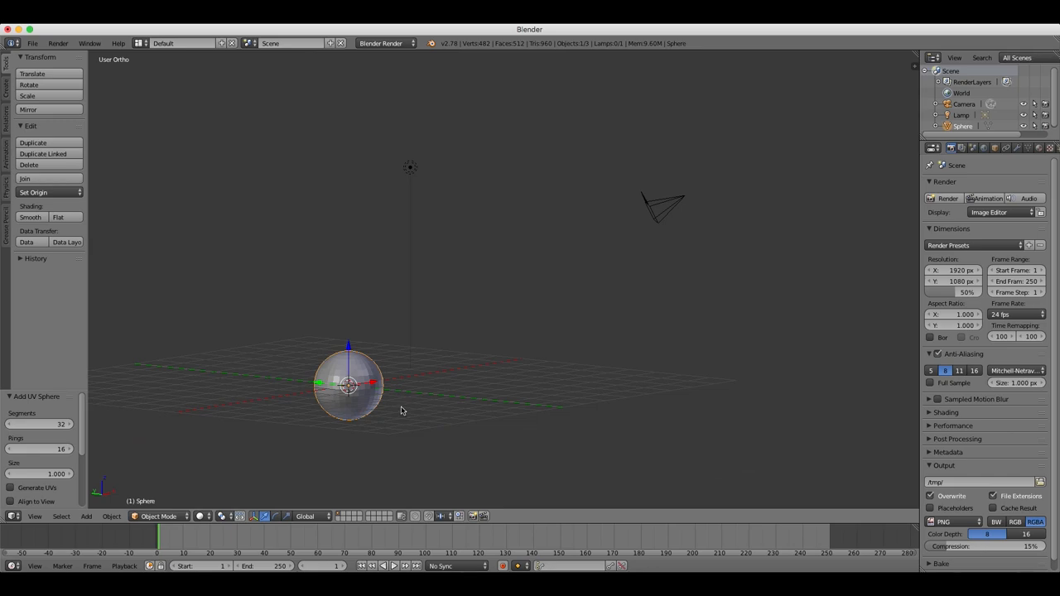
Step: Return to front view and lower the sphere's segment count in the operator panel
key("KP_1")
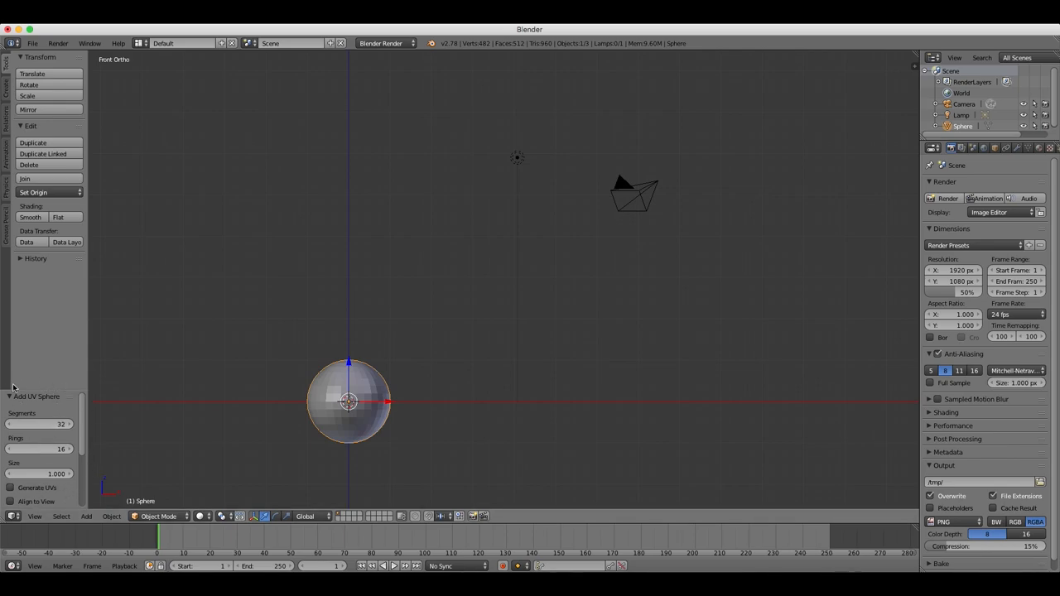
mouse_move(83, 405)
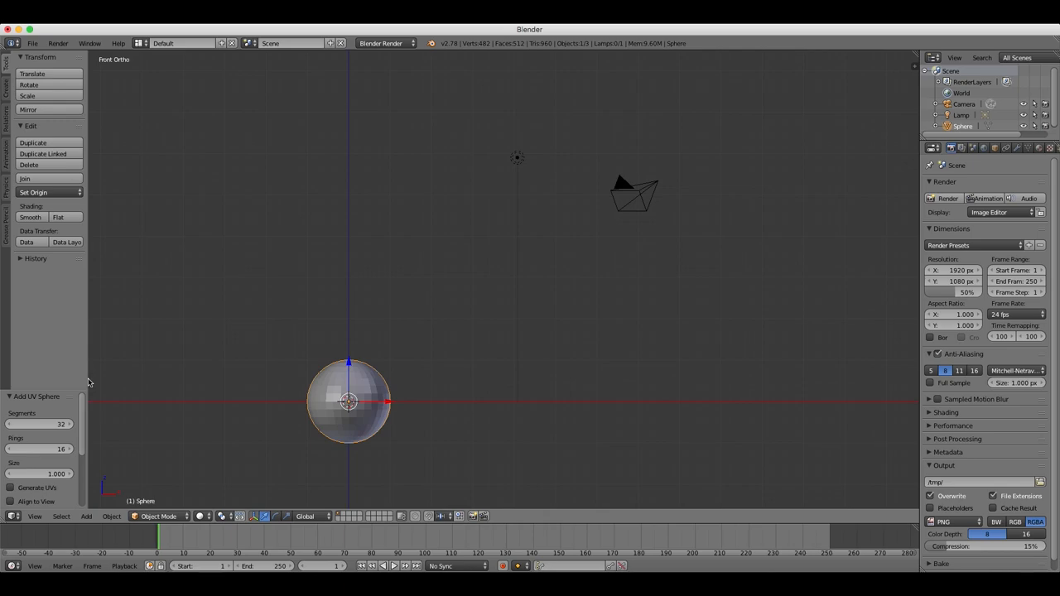
mouse_move(67, 390)
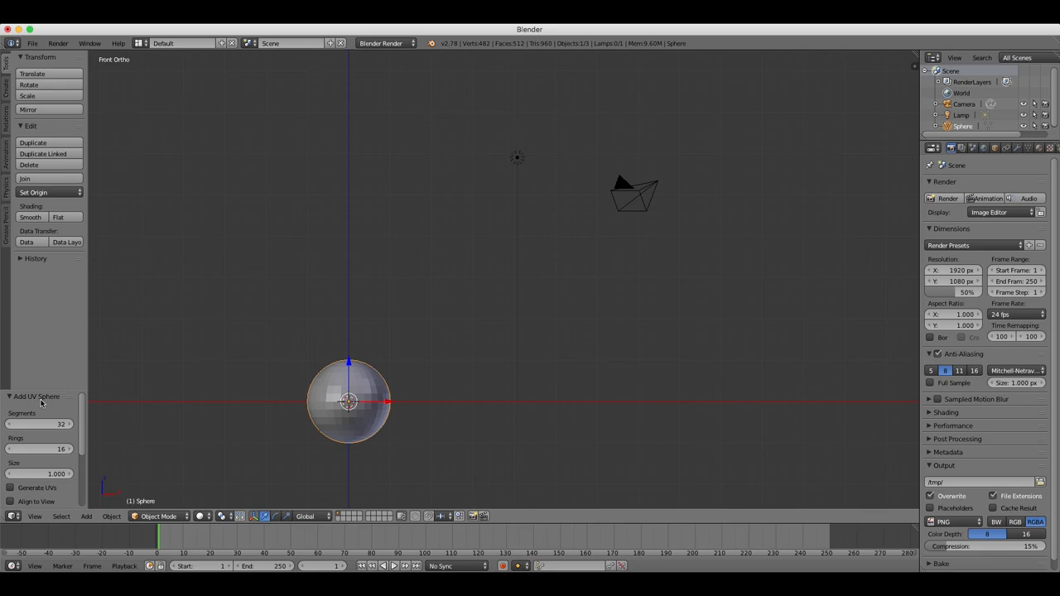
mouse_move(69, 423)
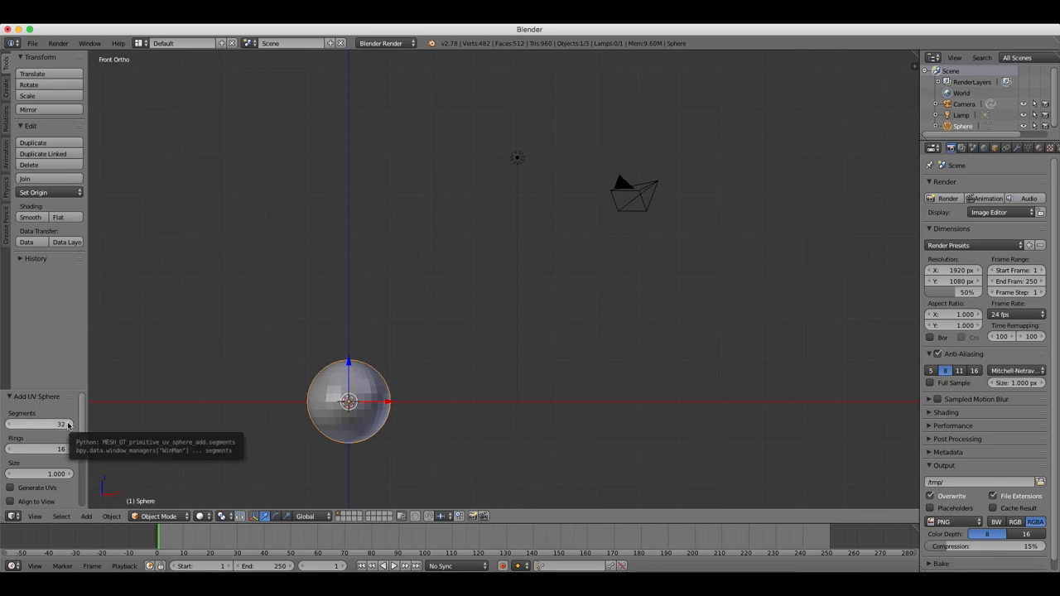
left_click(40, 423)
type("12")
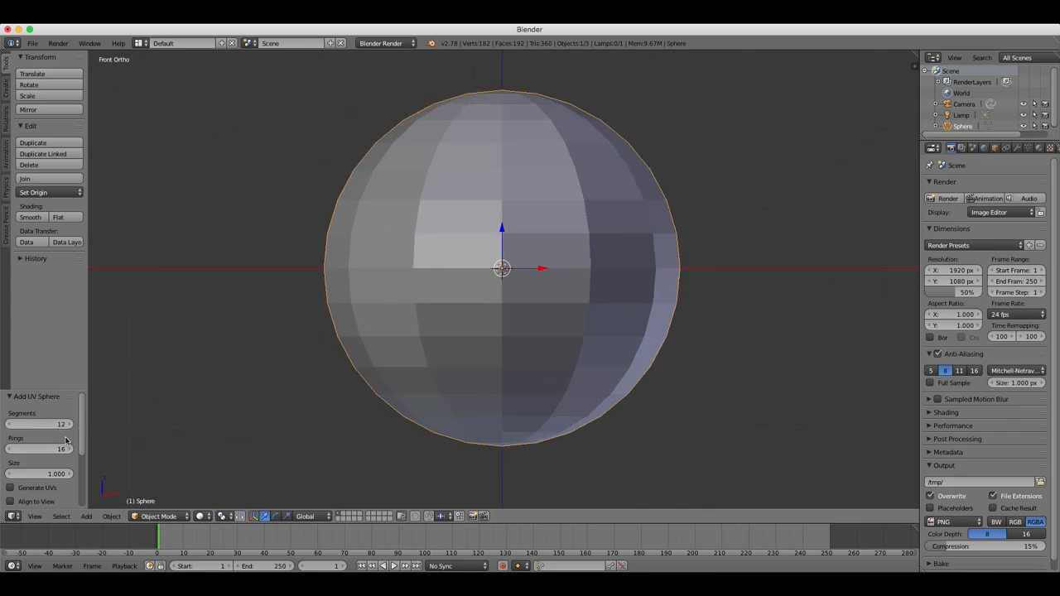
Step: Lower the sphere's ring count and zoom to frame the stacked body spheres
left_click_drag(58, 449, 52, 448)
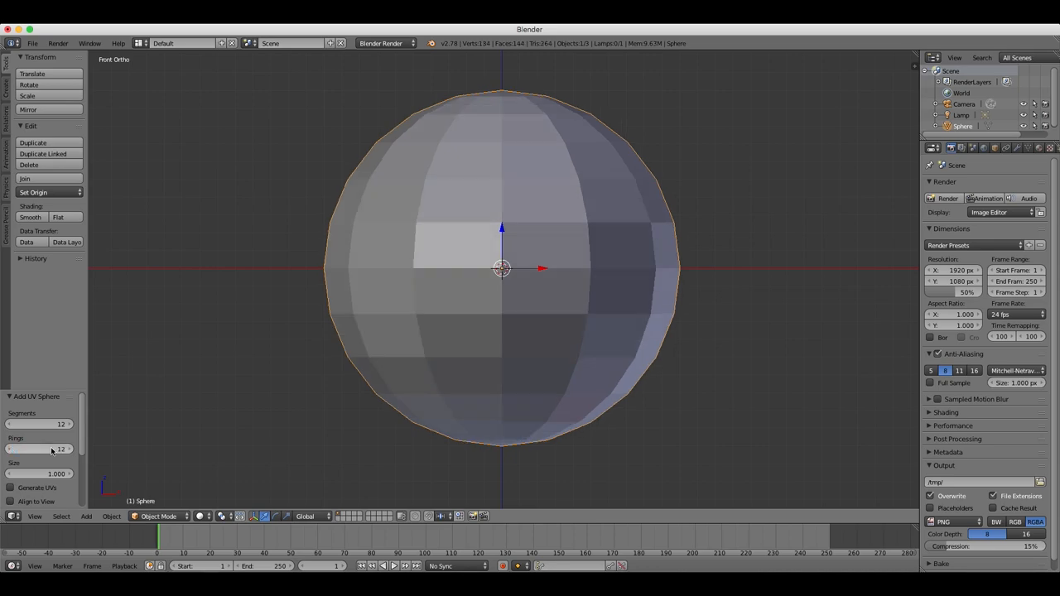
scroll("down", 3)
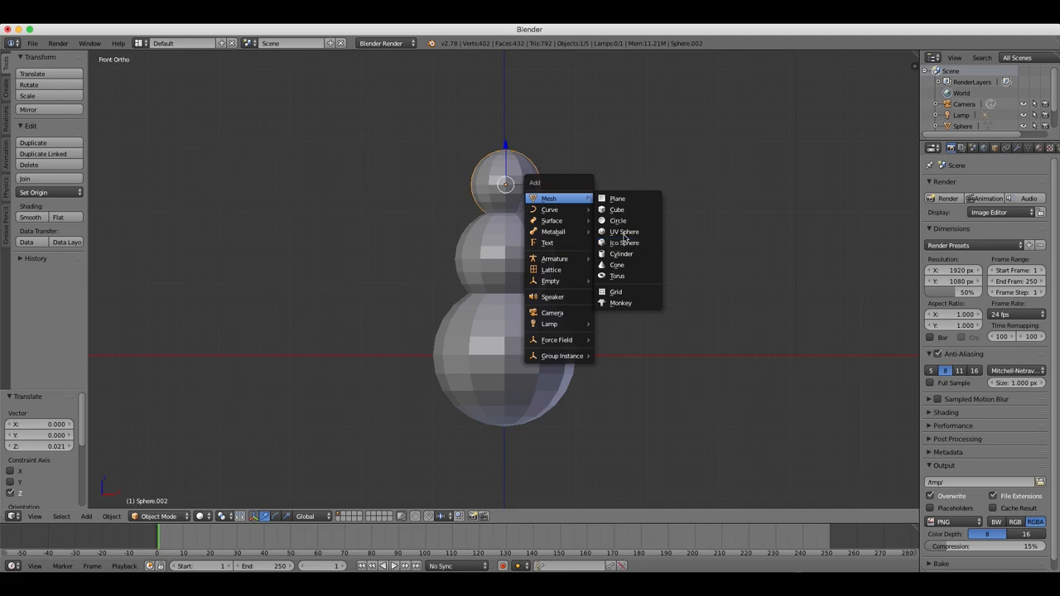
Step: Add a small sphere and move it onto the head as the first eye
left_click(623, 232)
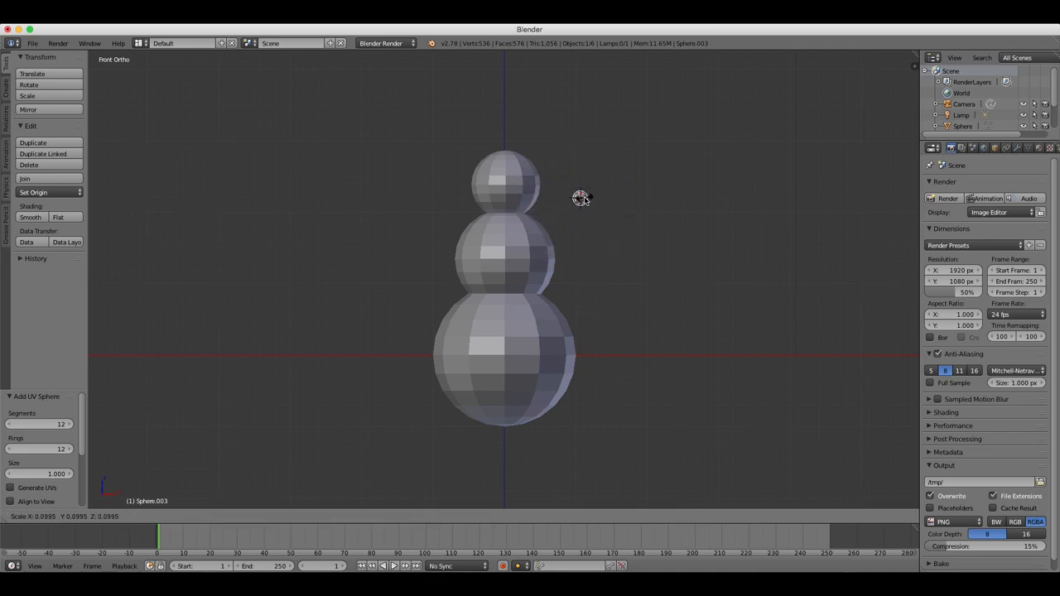
left_click_drag(581, 198, 486, 175)
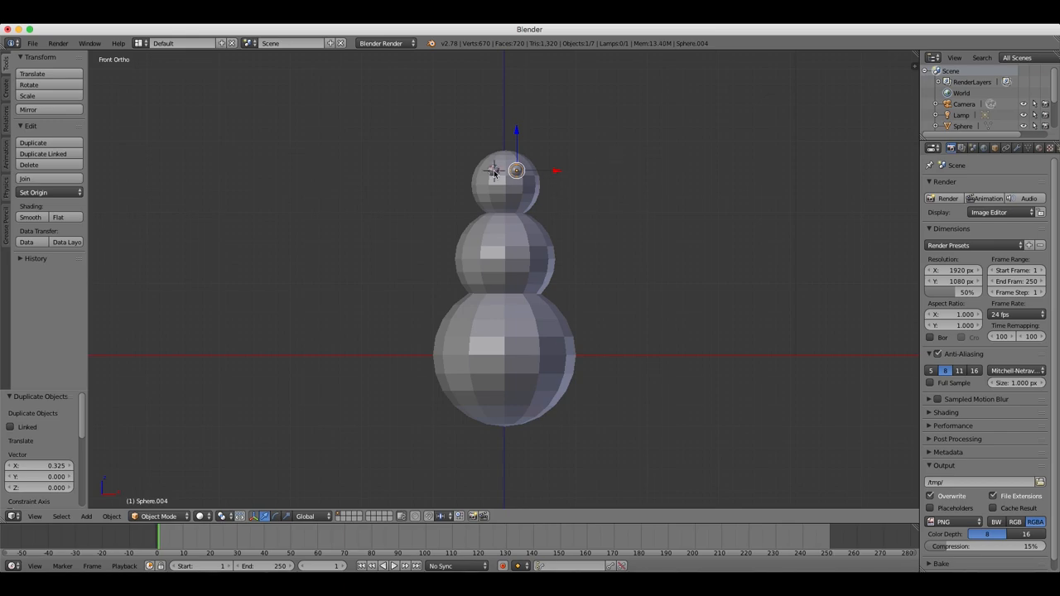
Step: Add an ico sphere, shrink it to dot size and push it onto the head's surface for the mouth
left_click(109, 518)
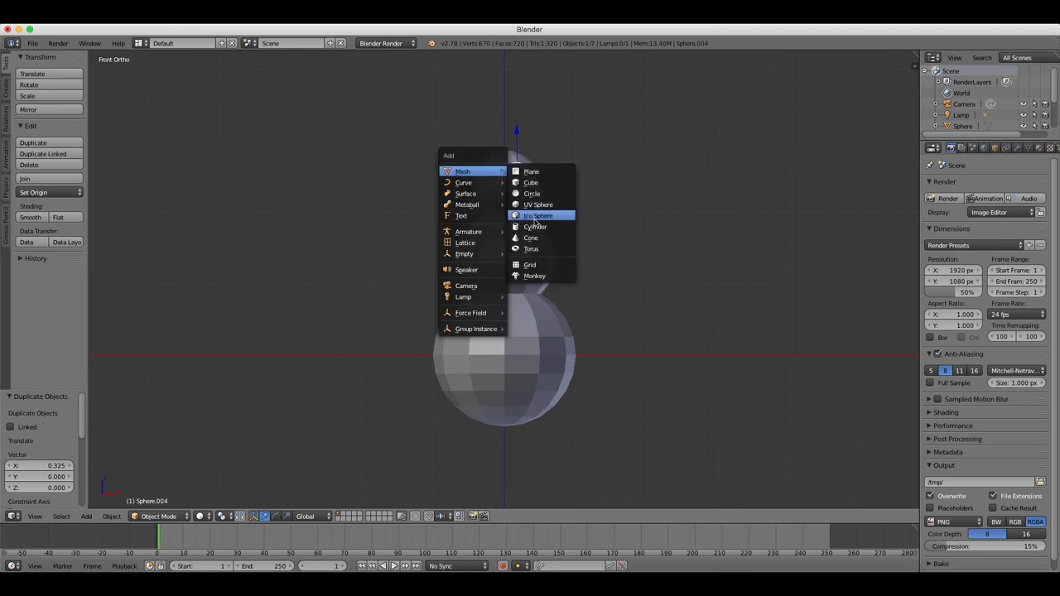
left_click(536, 215)
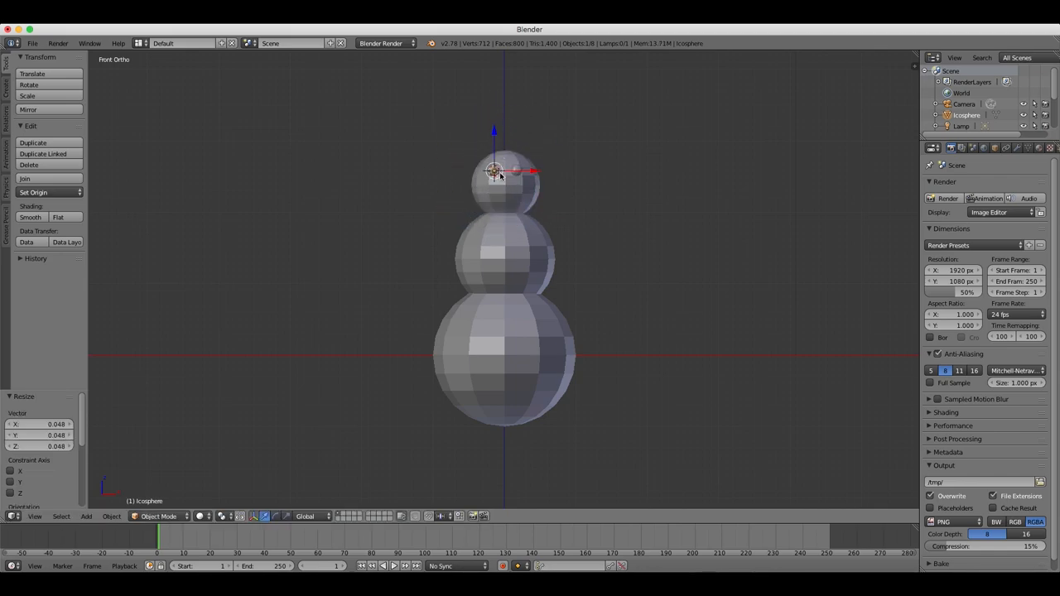
left_click_drag(493, 171, 494, 195)
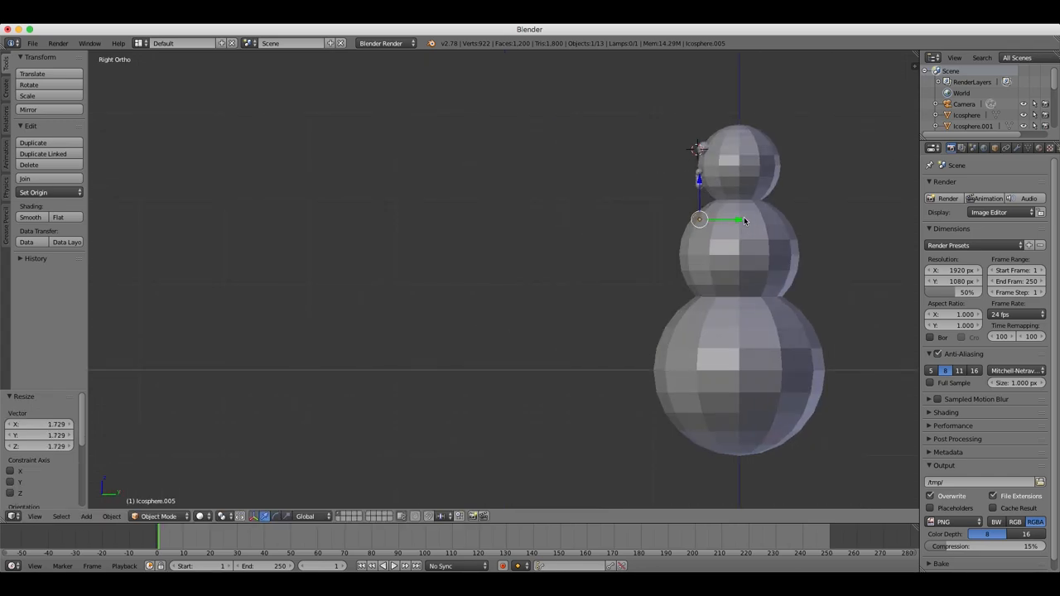
left_click_drag(699, 218, 692, 219)
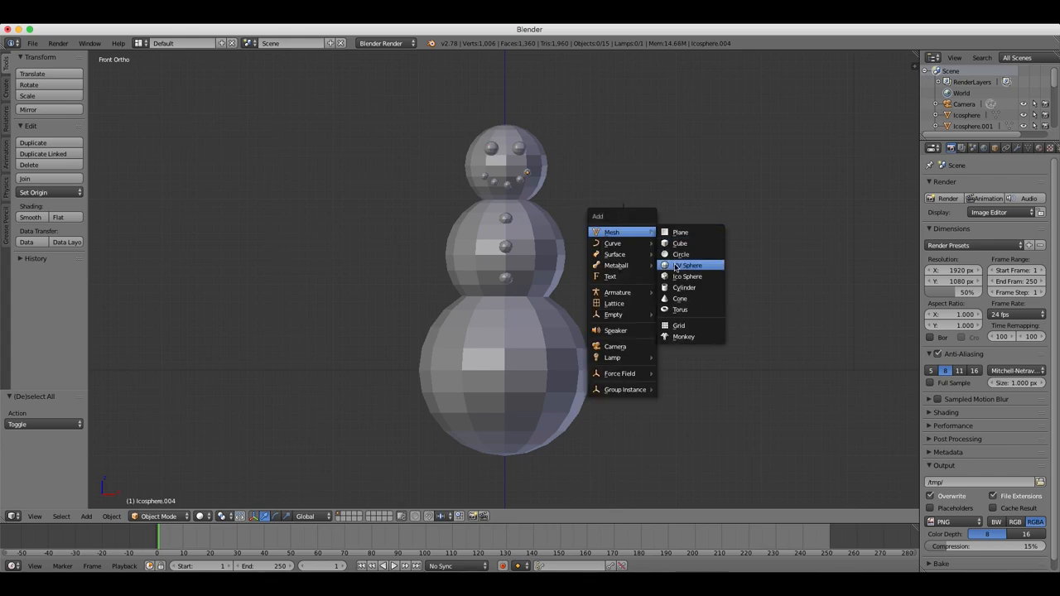
Step: Add a cylinder, scale it into a thin rod and place it at the shoulder as a twig arm
left_click(684, 288)
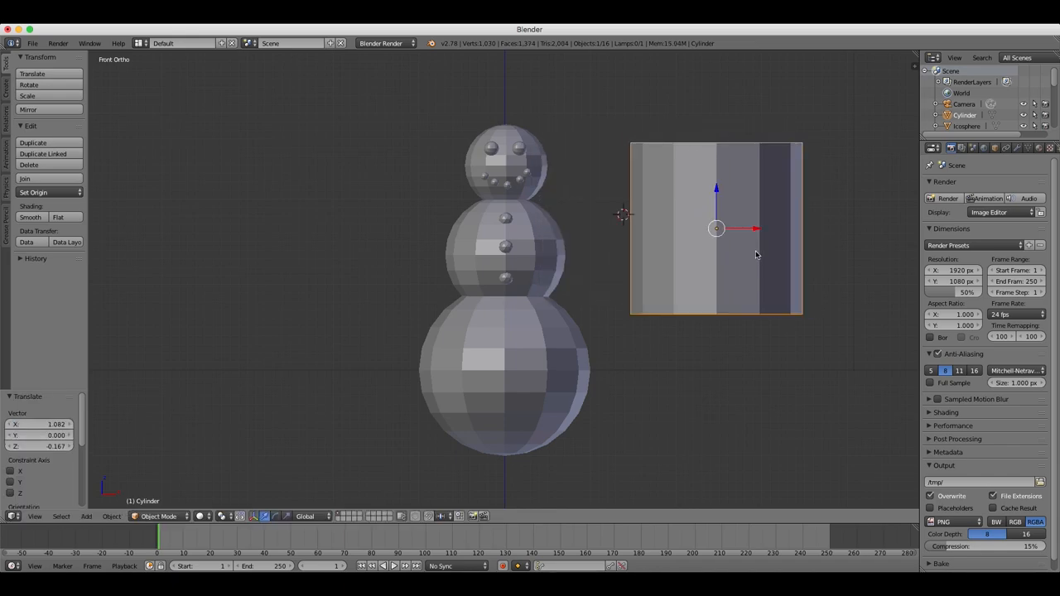
mouse_move(768, 236)
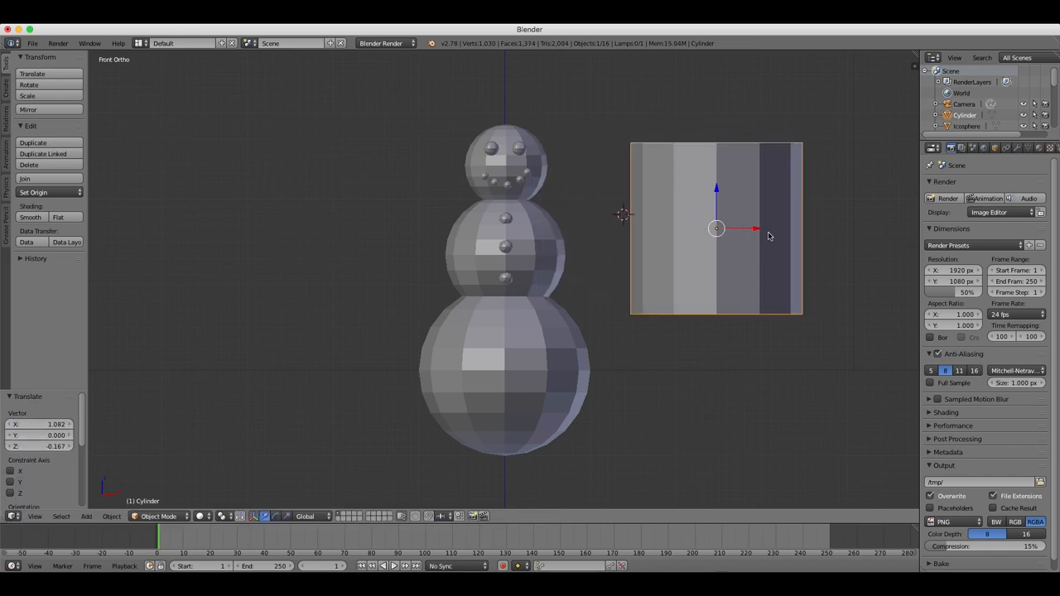
left_click_drag(715, 228, 229, 212)
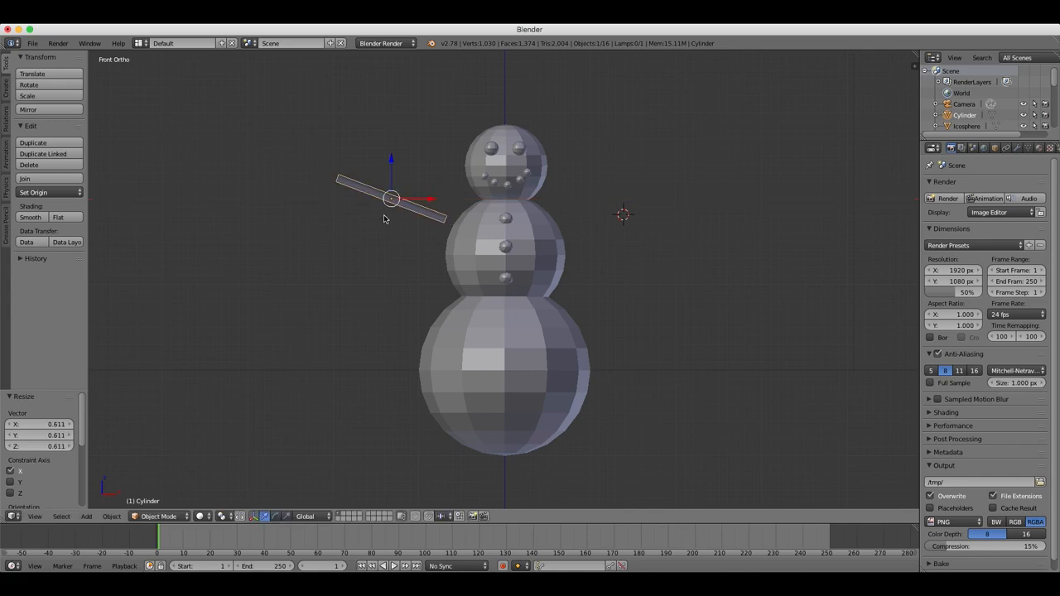
left_click_drag(390, 199, 414, 199)
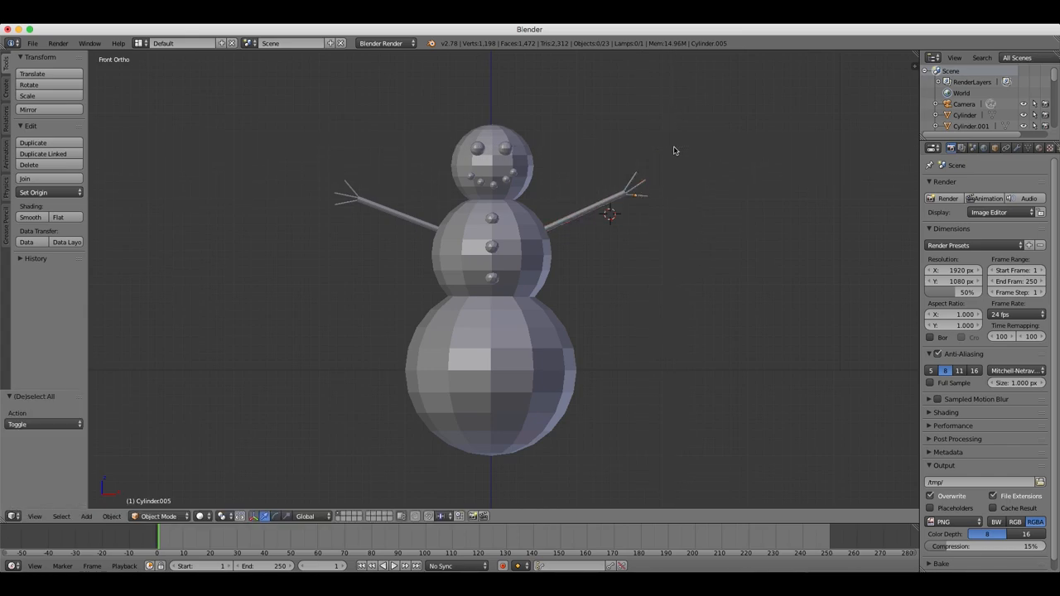
left_click_drag(633, 196, 663, 169)
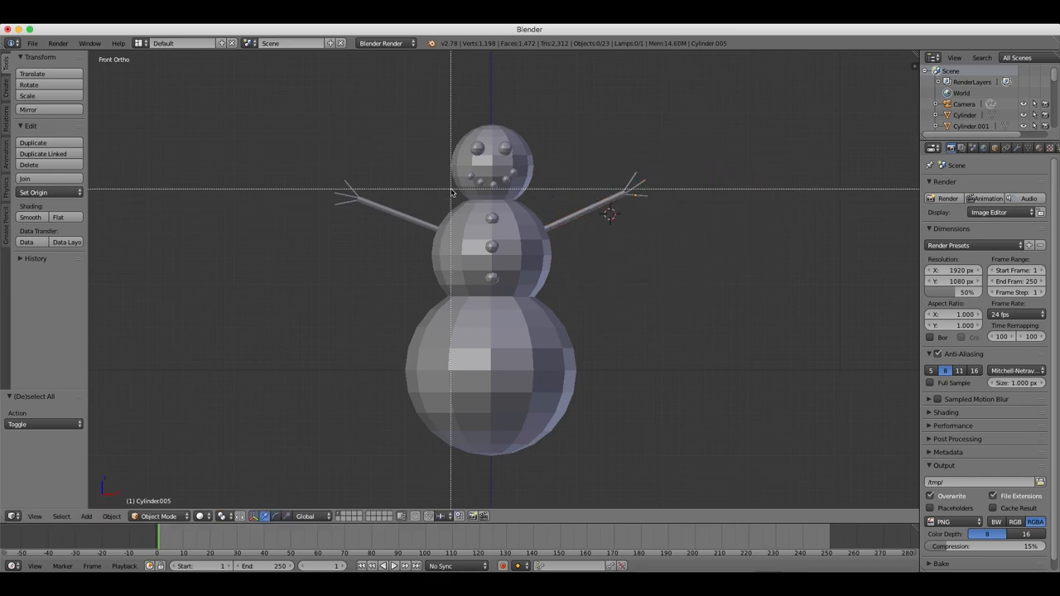
Step: Add a cylinder for the hat brim and shrink the disc to fit the head
left_click(361, 199)
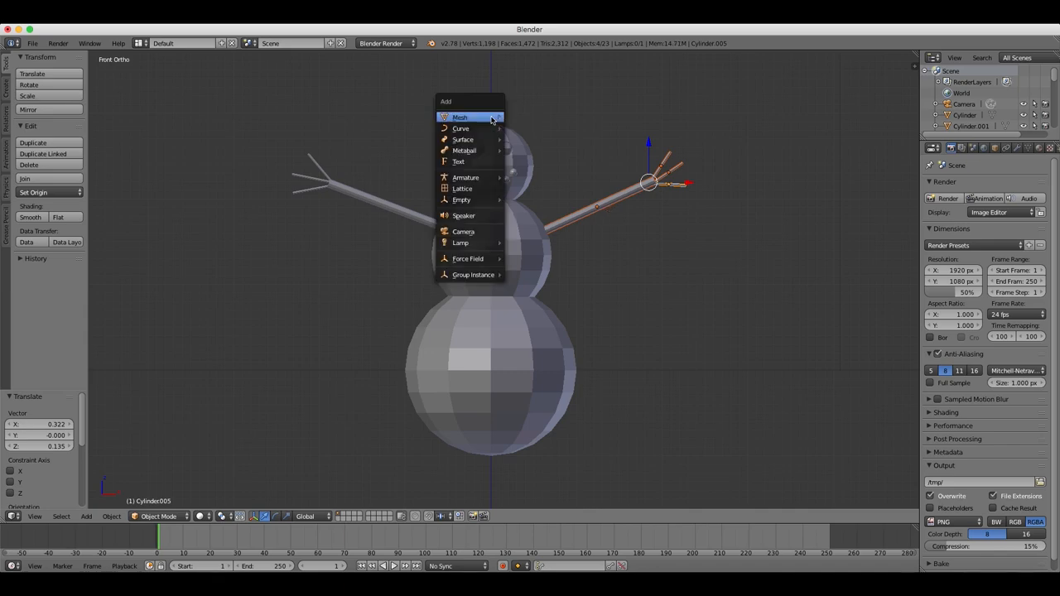
left_click(456, 116)
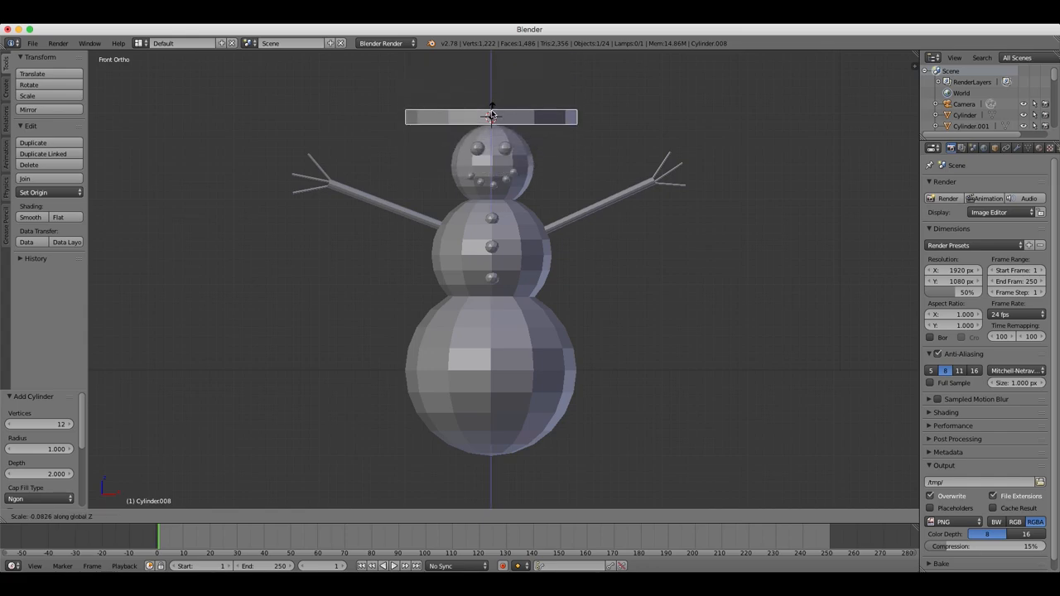
left_click(490, 118)
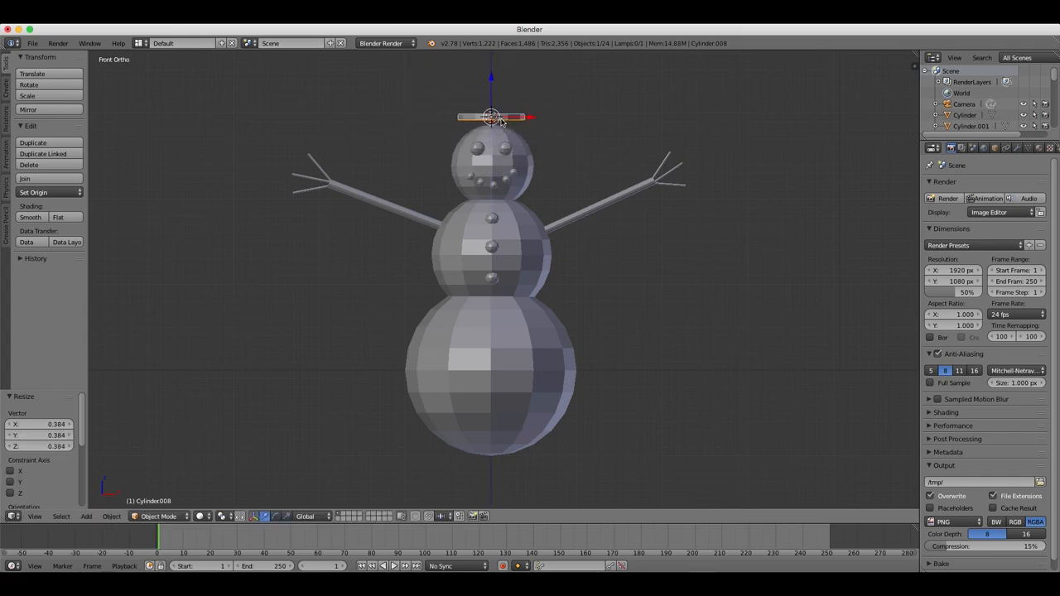
left_click_drag(490, 116, 490, 126)
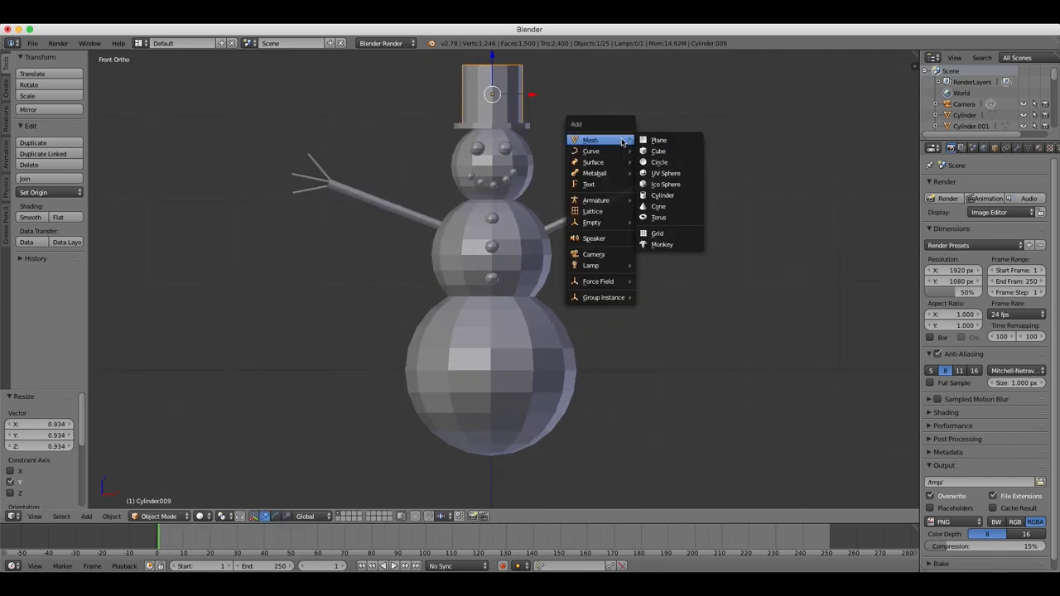
Step: Add a mesh cone to become the carrot nose
left_click(659, 205)
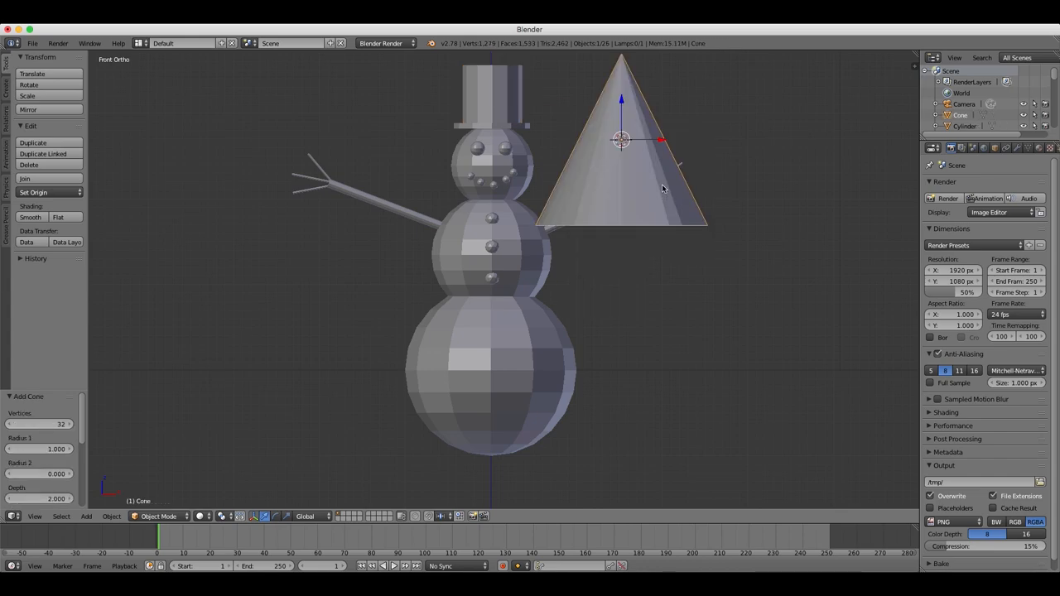
mouse_move(664, 155)
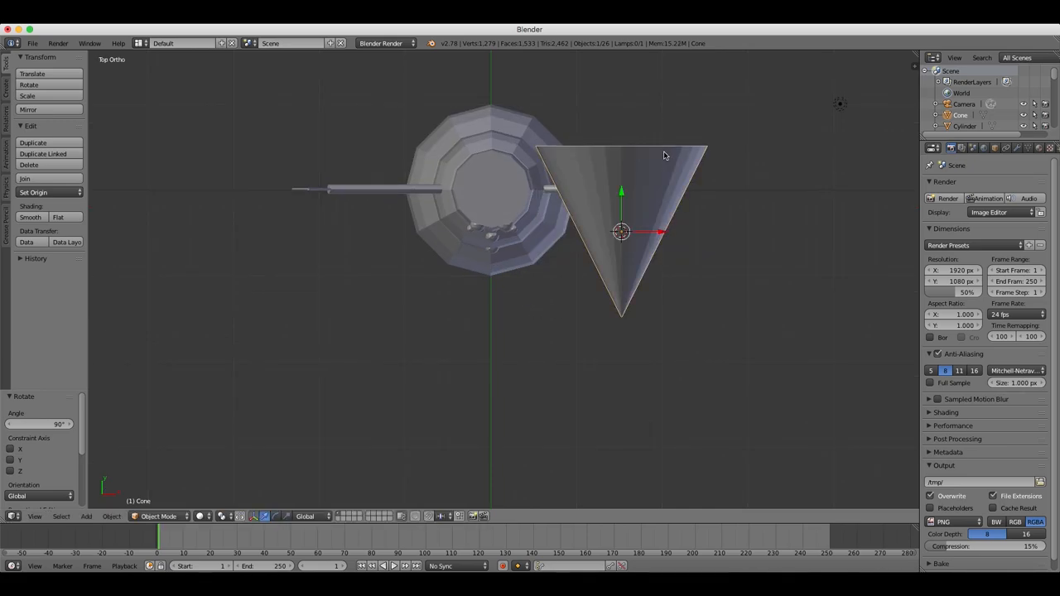
mouse_move(676, 197)
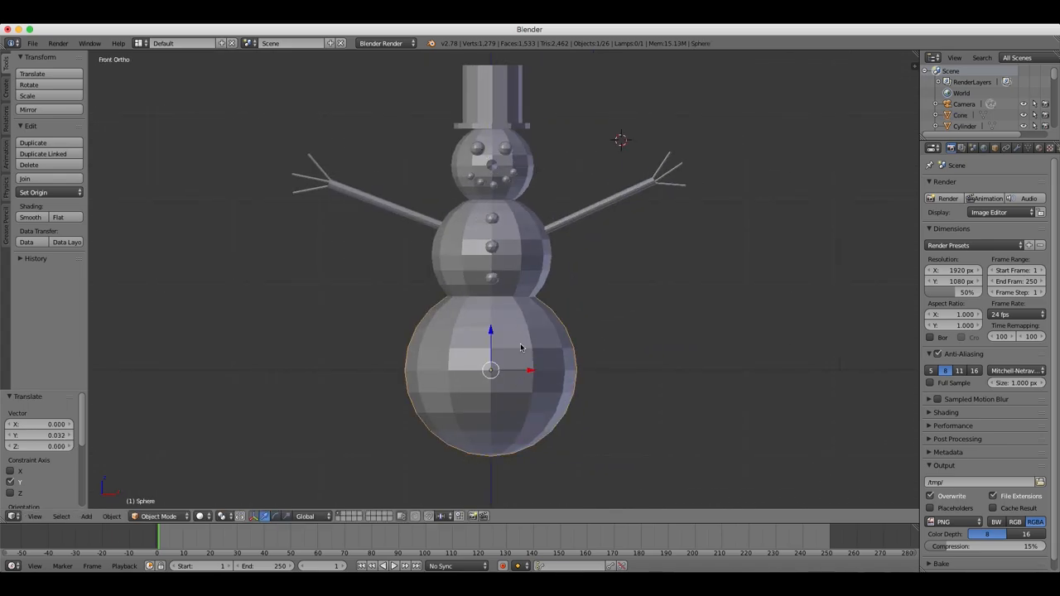
mouse_move(30, 217)
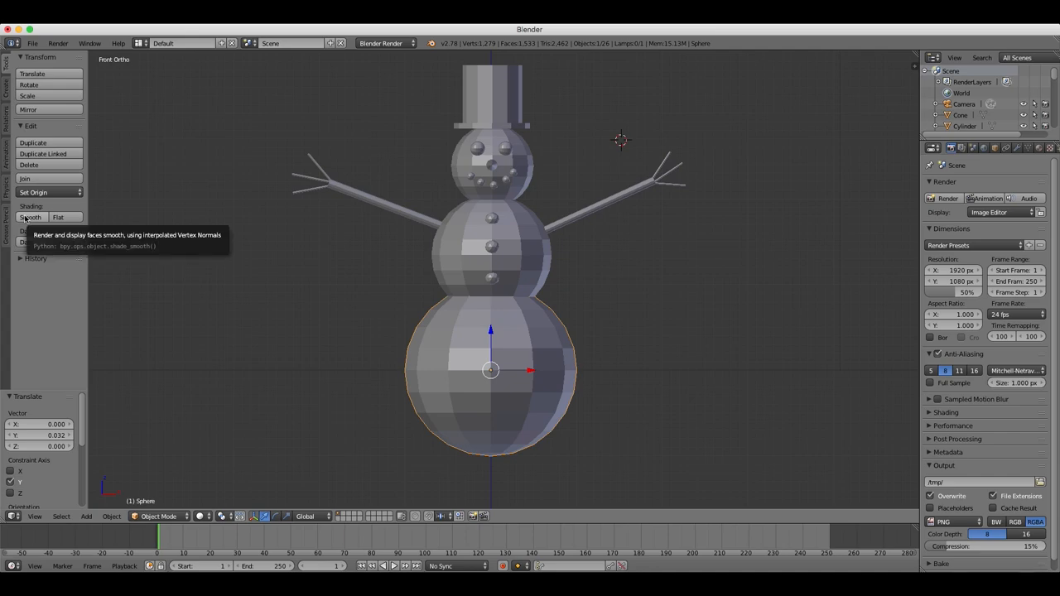
Step: Set the bottom and middle spheres to smooth shading and return to front view
left_click(29, 217)
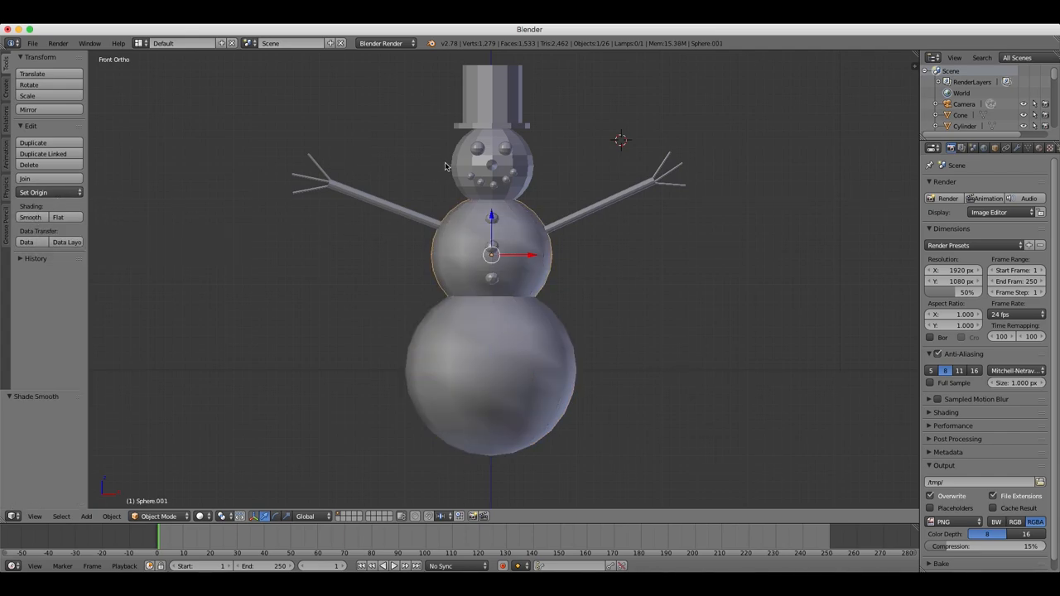
left_click(493, 162)
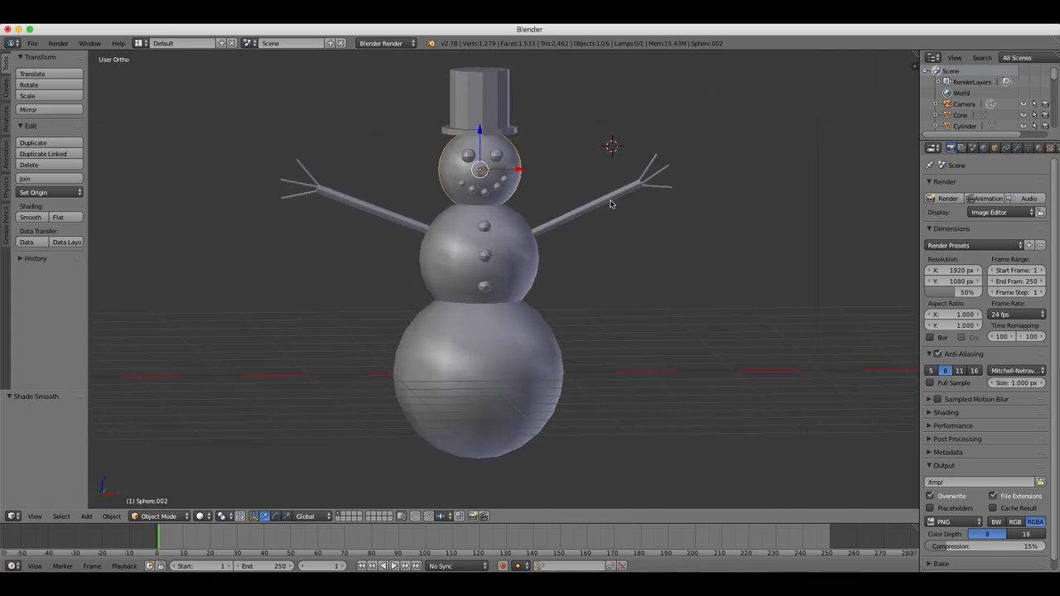
key("KP_1")
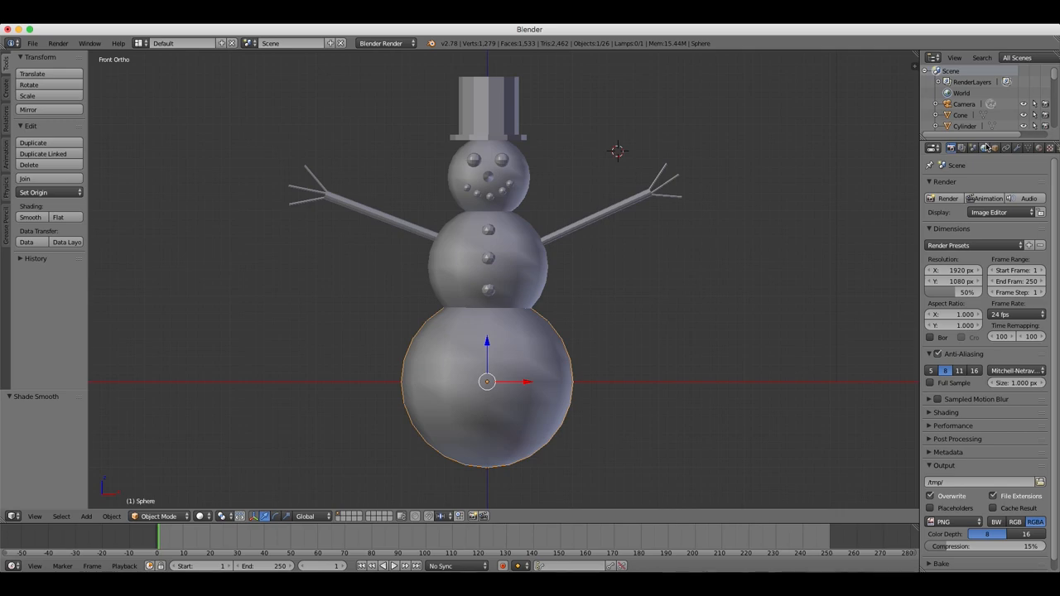
Step: Create a white material for the body spheres in the Material properties
left_click(1040, 149)
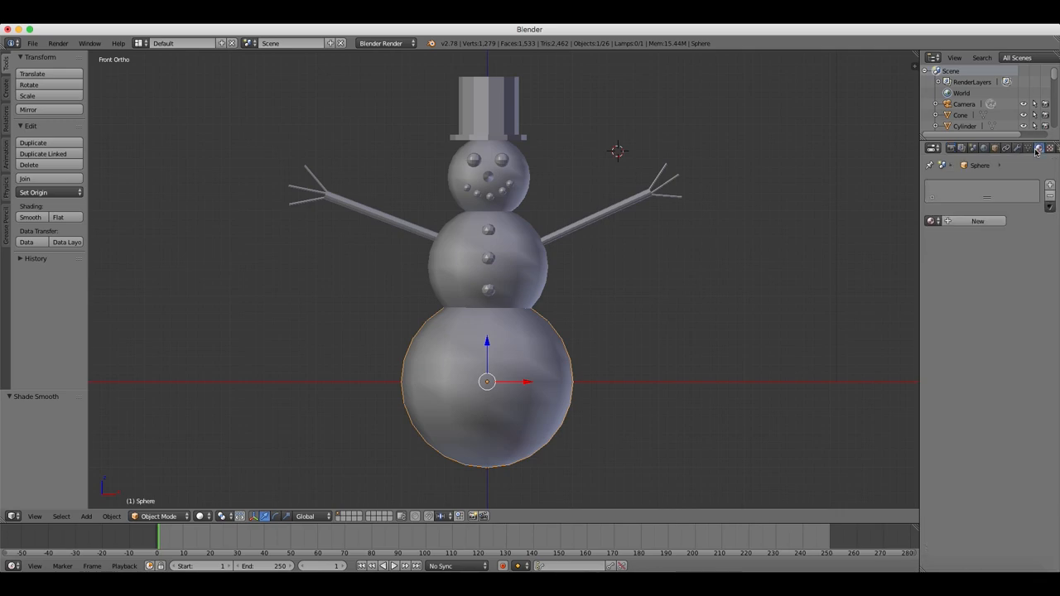
mouse_move(1008, 167)
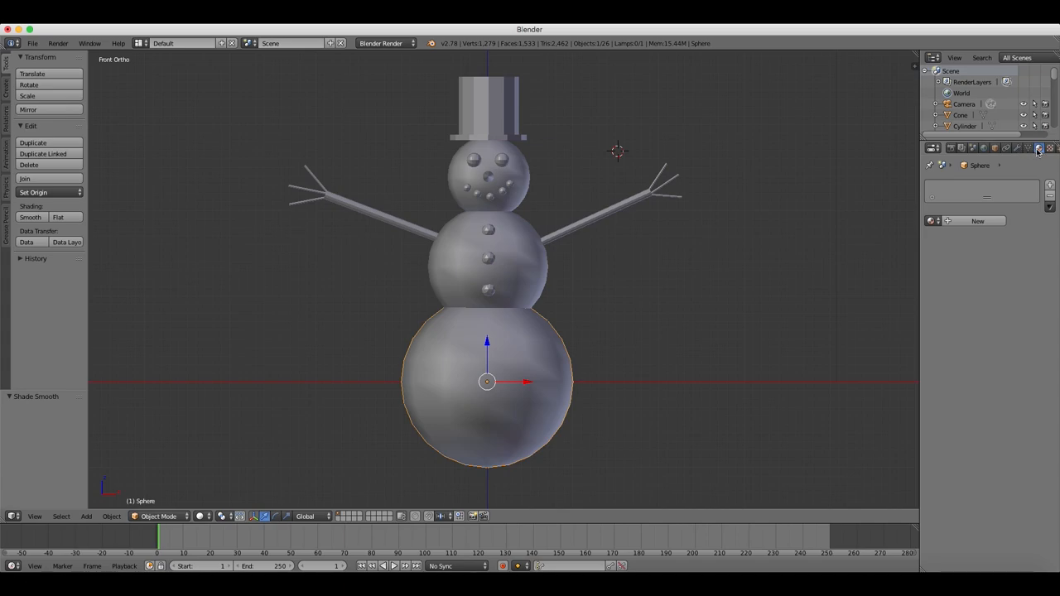
mouse_move(1036, 149)
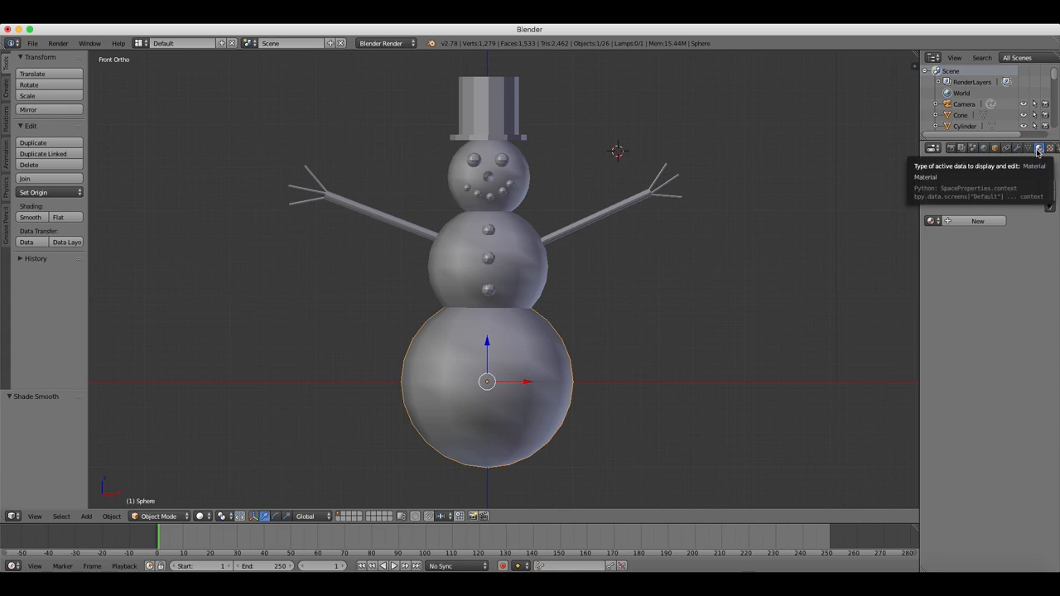
left_click(1043, 149)
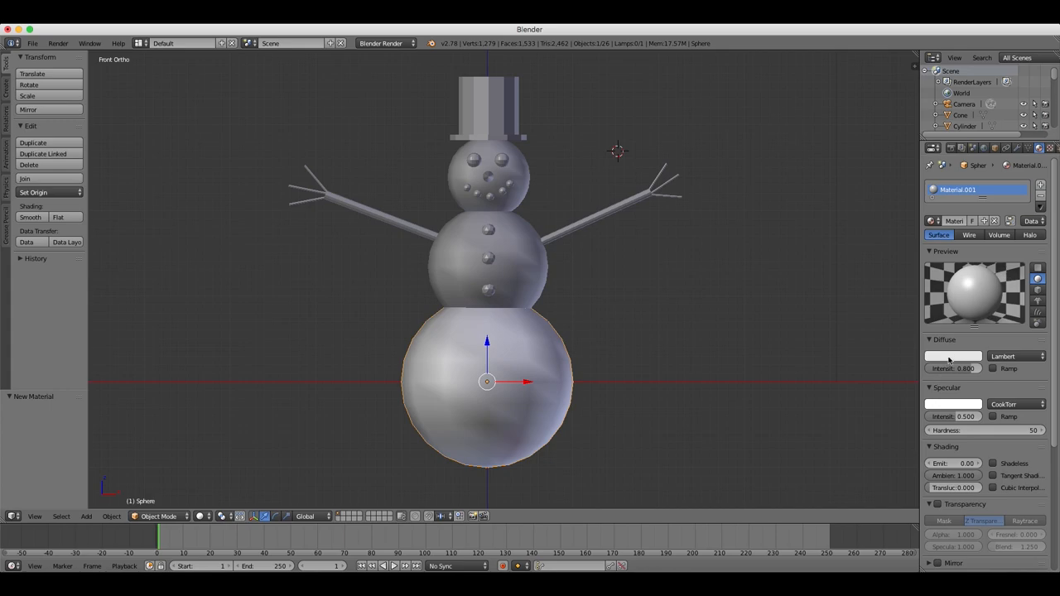
left_click(950, 355)
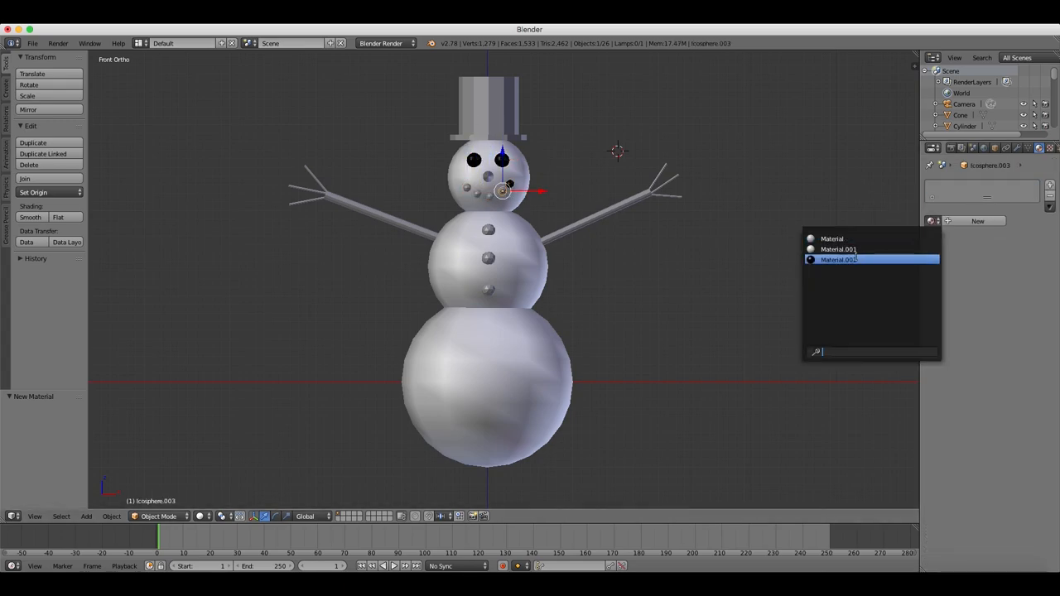
Step: Assign the black material to the eye and the reddish-brown material to the second arm
left_click(848, 260)
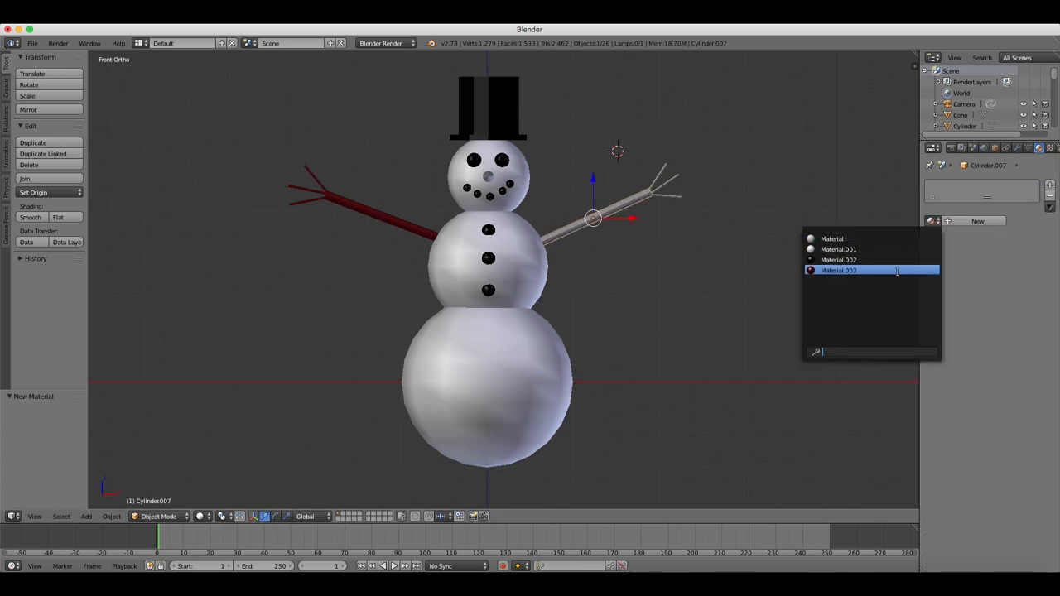
left_click(831, 238)
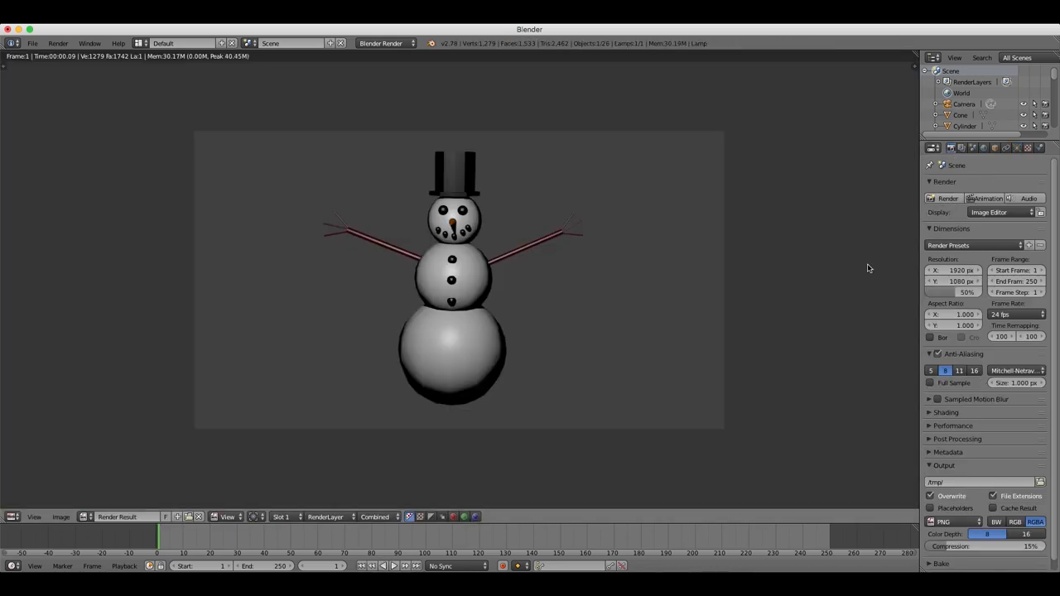
mouse_move(744, 281)
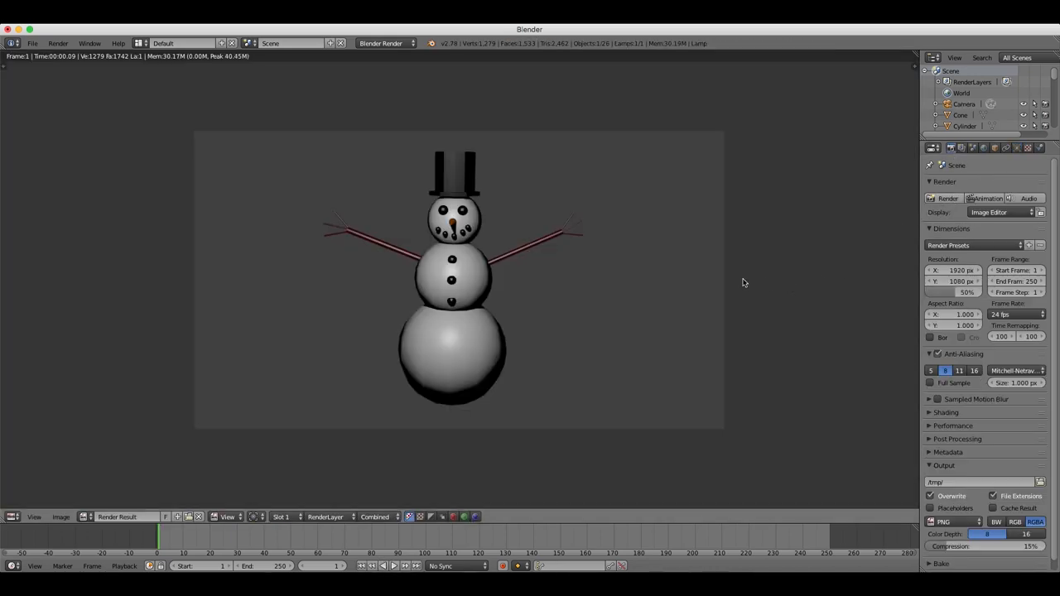